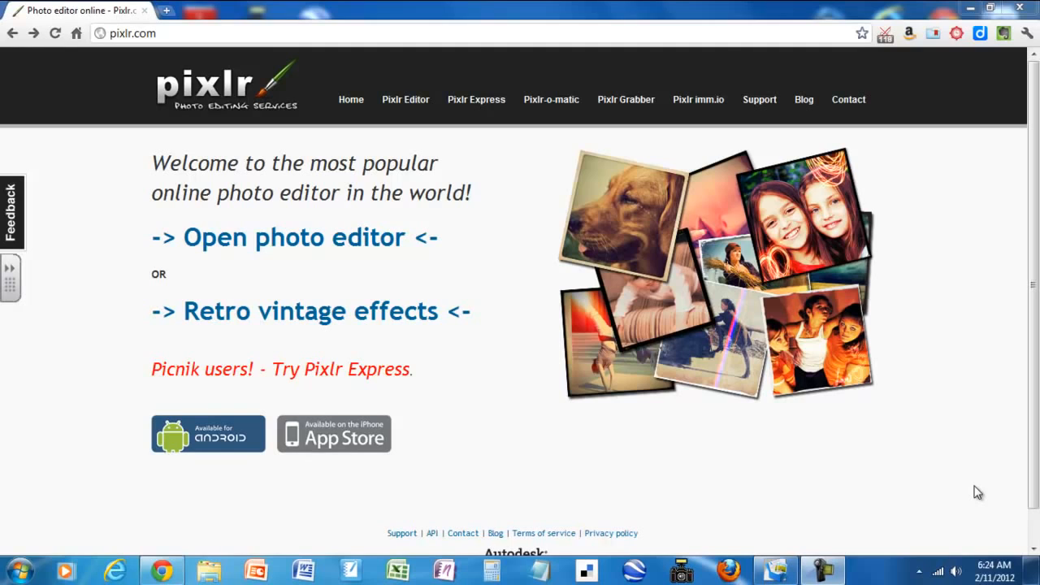
{"action": "mouse_move", "coordinate": [947, 478]}
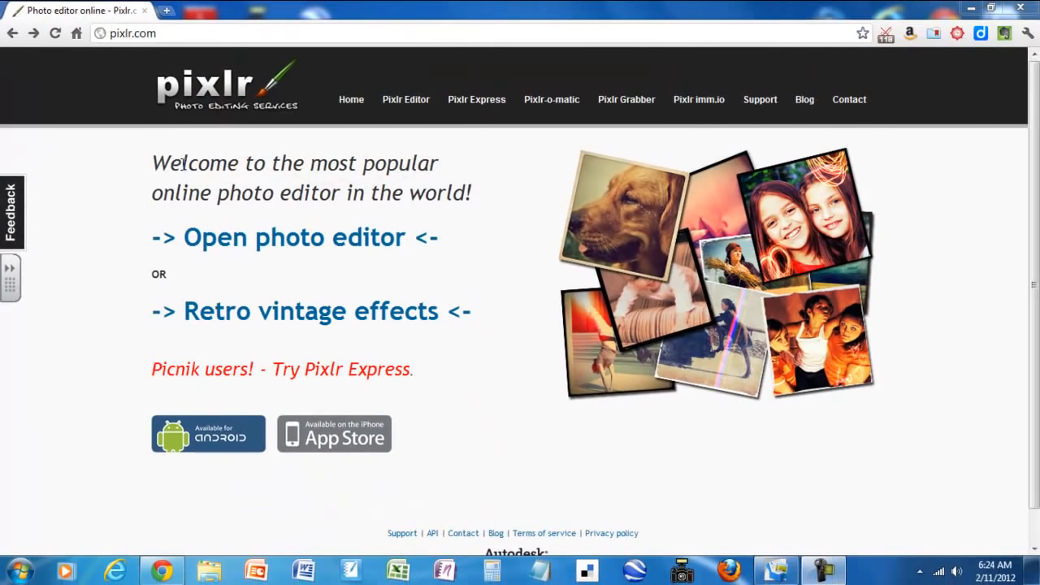
Start the online editor and bring up the computer's photo folder of green-screen pictures.
{"action": "left_click", "coordinate": [296, 237]}
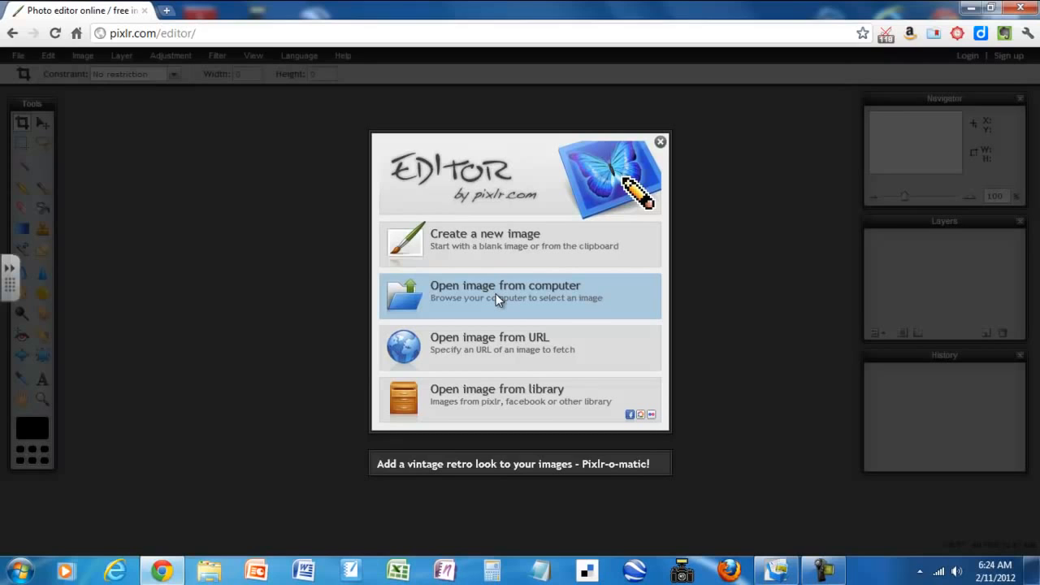
{"action": "left_click", "coordinate": [496, 295]}
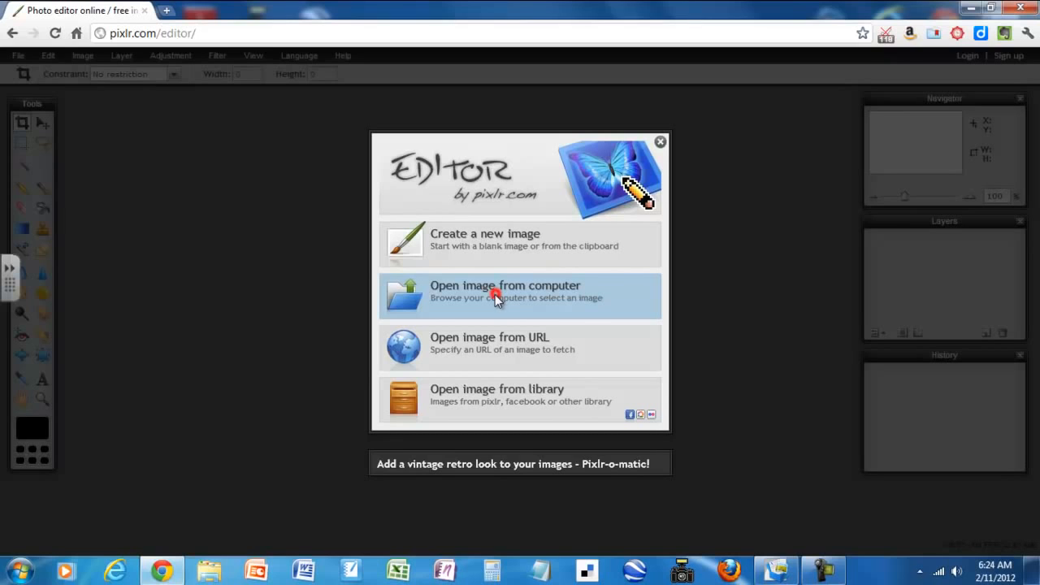
{"action": "left_click", "coordinate": [505, 295]}
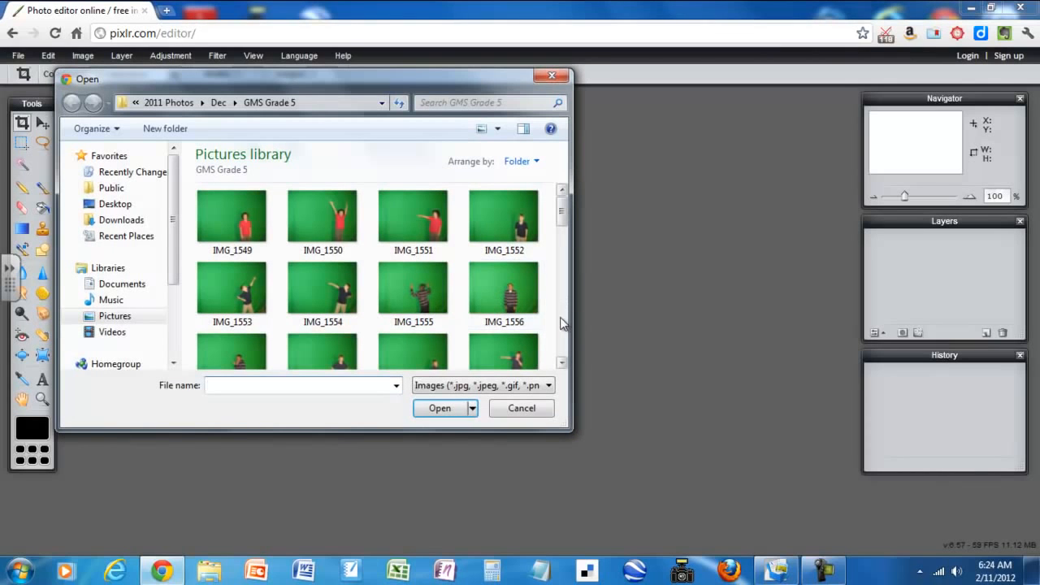
{"action": "scroll", "scroll_direction": "down", "scroll_amount": 3}
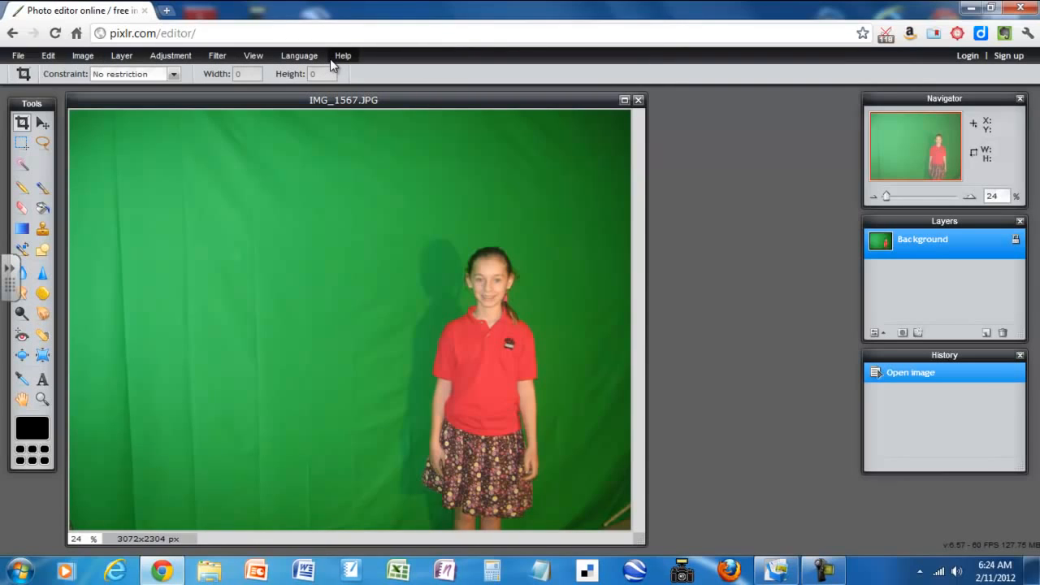
{"action": "mouse_move", "coordinate": [324, 59]}
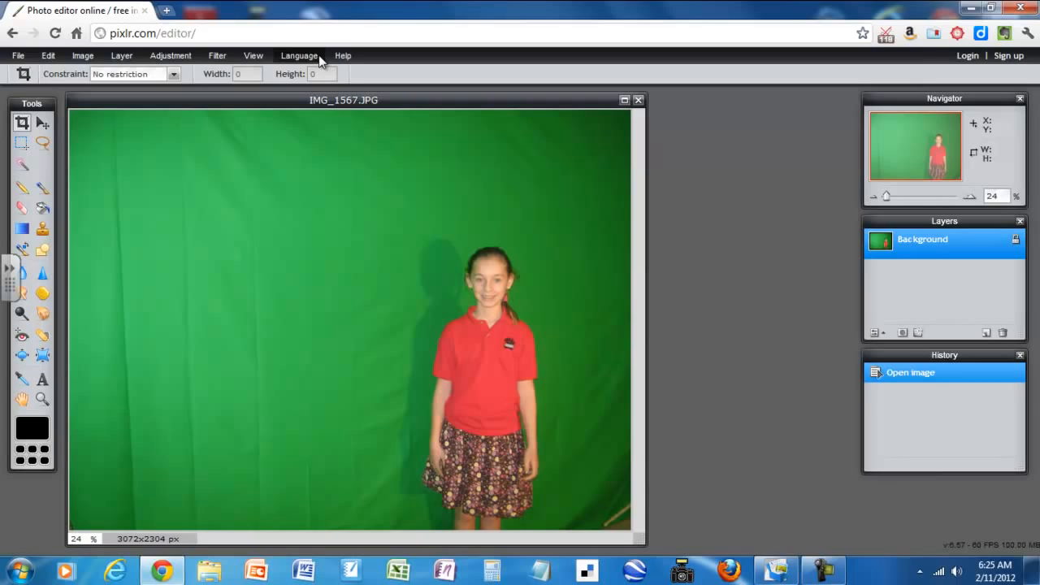
{"action": "mouse_move", "coordinate": [317, 58]}
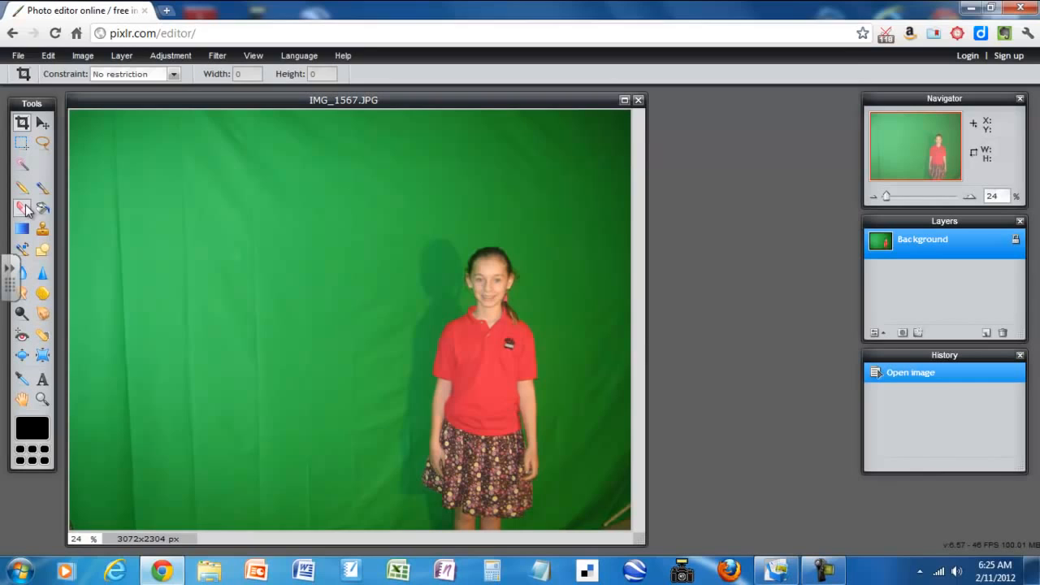
Switch to the Eraser tool on the opened green-screen photo.
{"action": "left_click", "coordinate": [22, 208]}
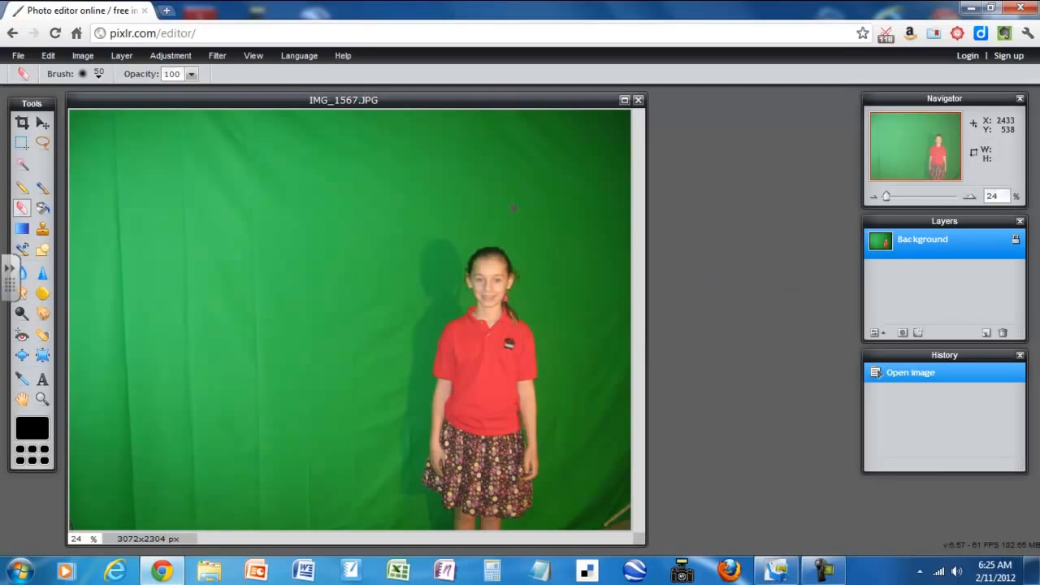
{"action": "mouse_move", "coordinate": [559, 212]}
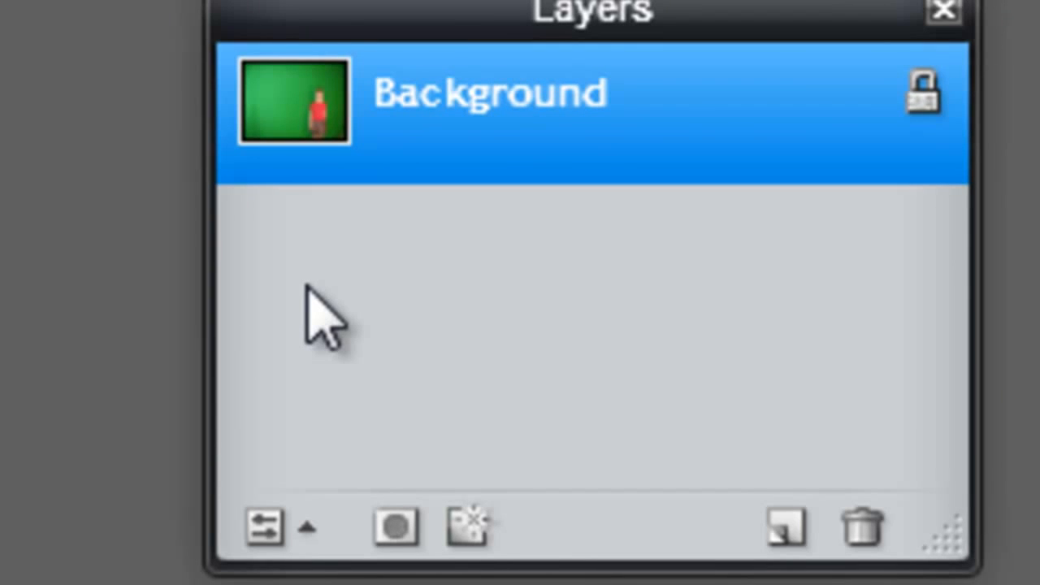
{"action": "mouse_move", "coordinate": [299, 313]}
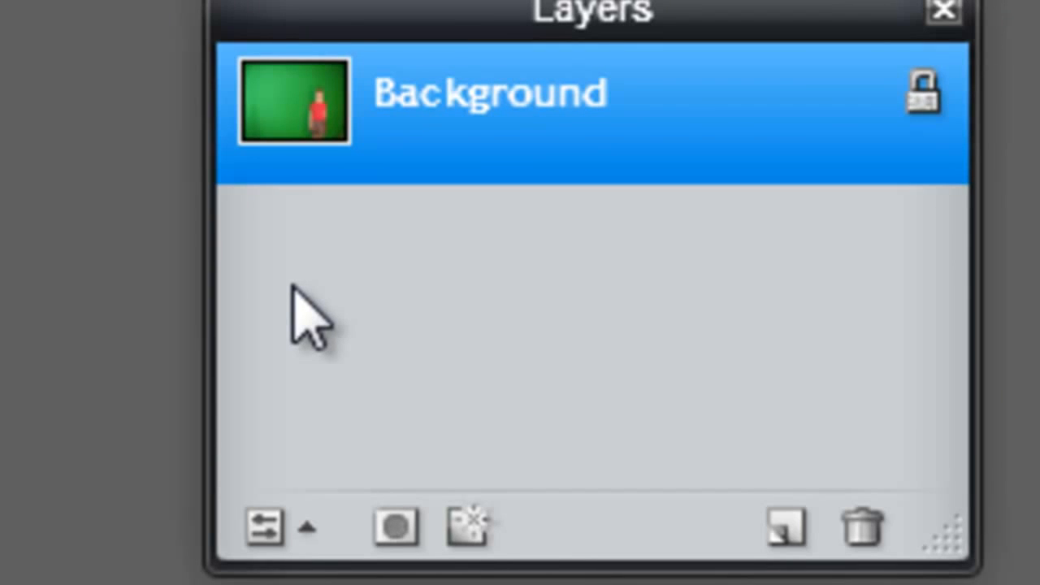
{"action": "mouse_move", "coordinate": [341, 435]}
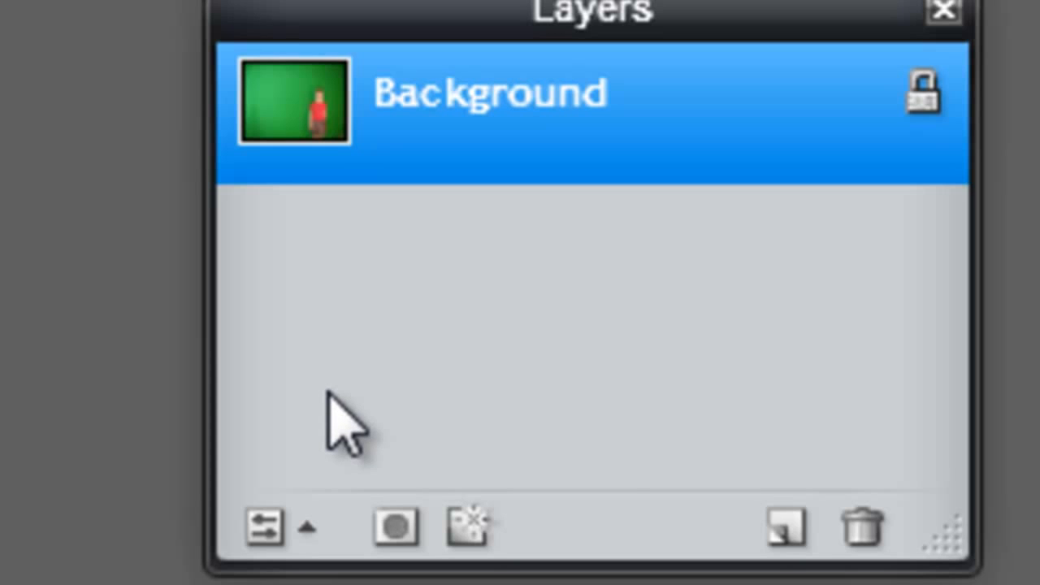
{"action": "mouse_move", "coordinate": [447, 158]}
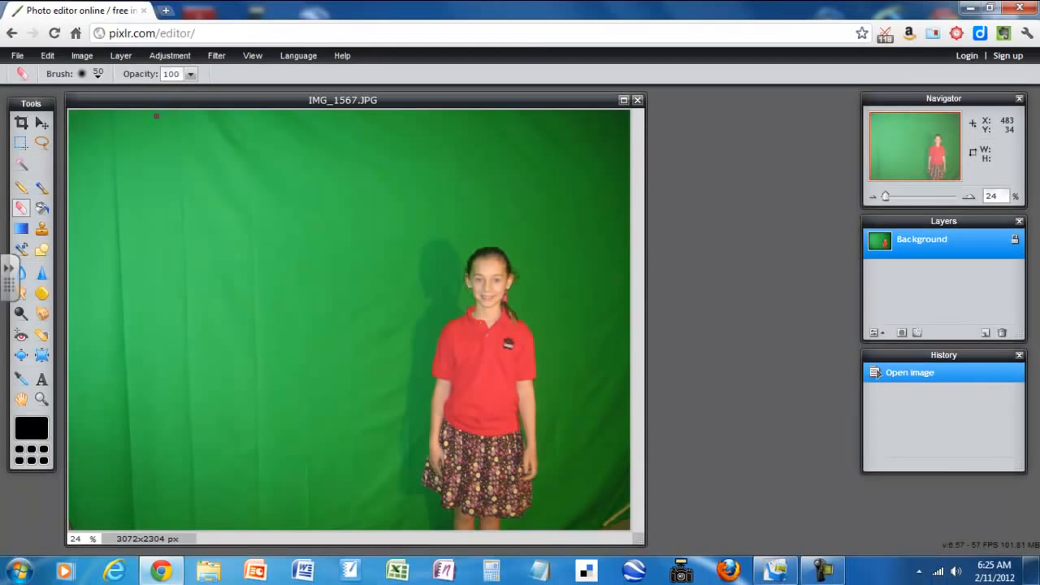
Pick the size-200 round brush and erase a green patch at the lower left.
{"action": "left_click", "coordinate": [85, 74]}
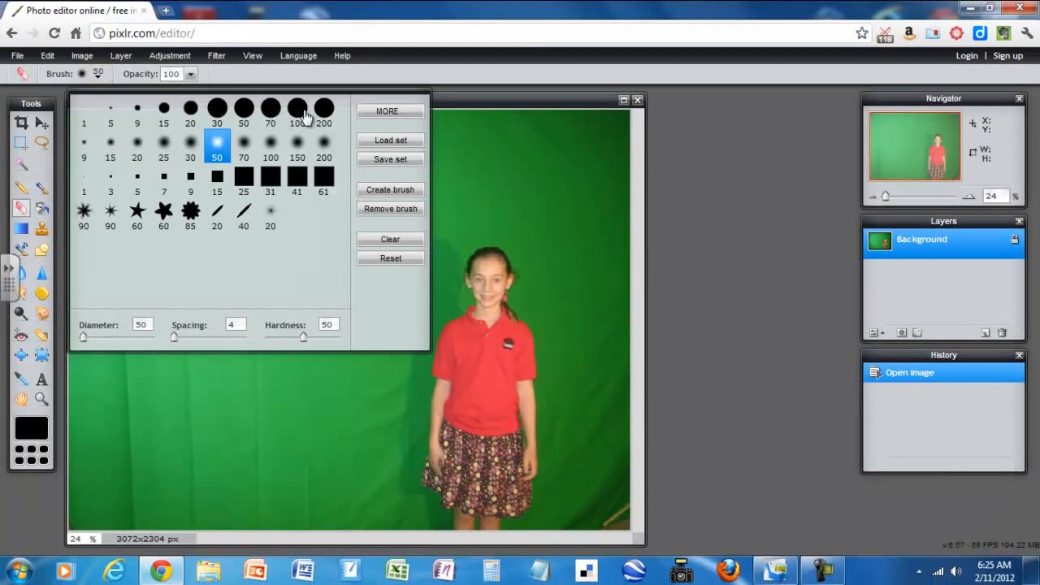
{"action": "left_click", "coordinate": [323, 109]}
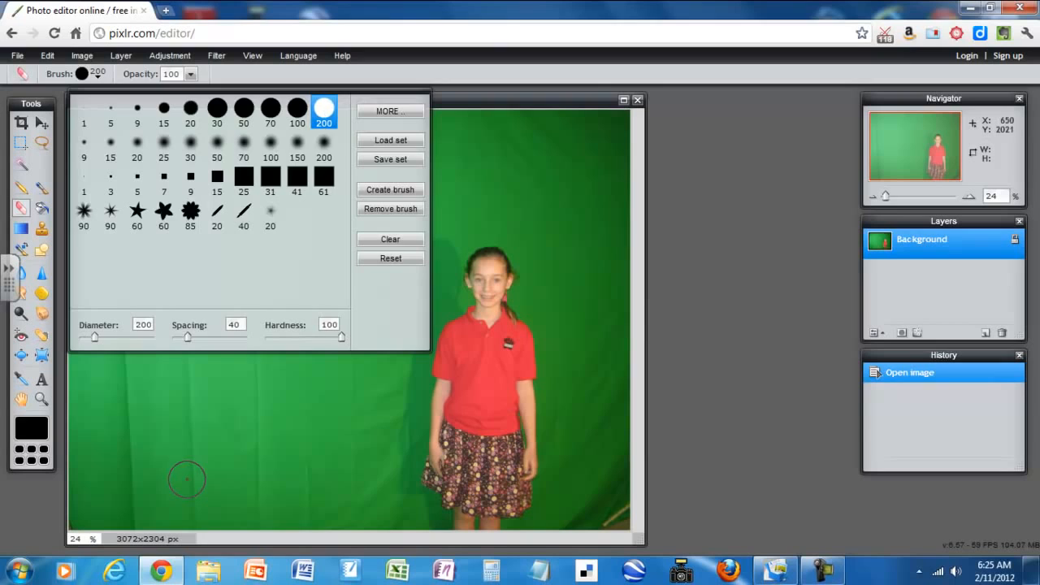
{"action": "left_click_drag", "start_coordinate": [163, 479], "coordinate": [231, 406]}
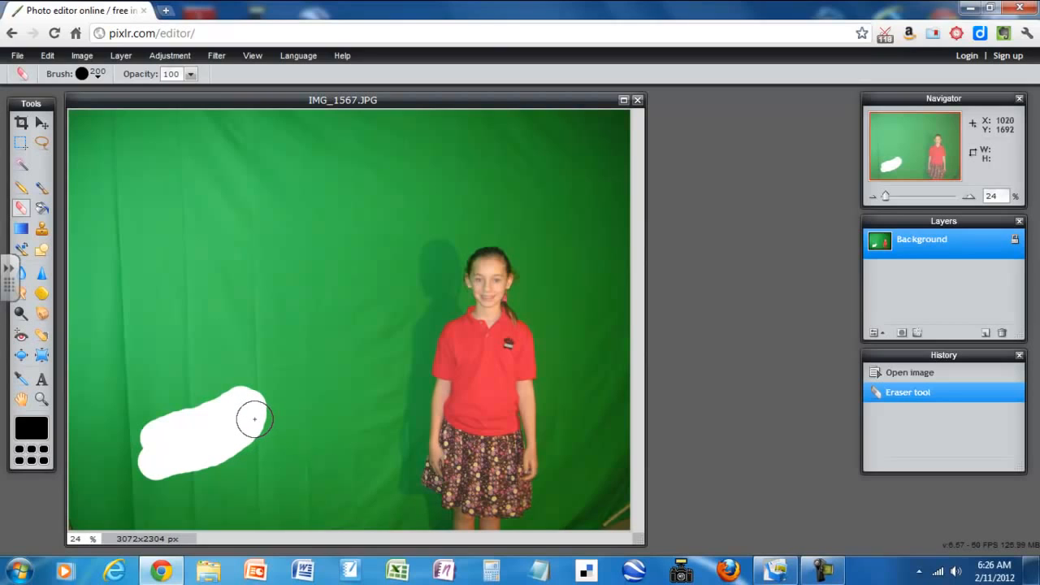
{"action": "mouse_move", "coordinate": [253, 423]}
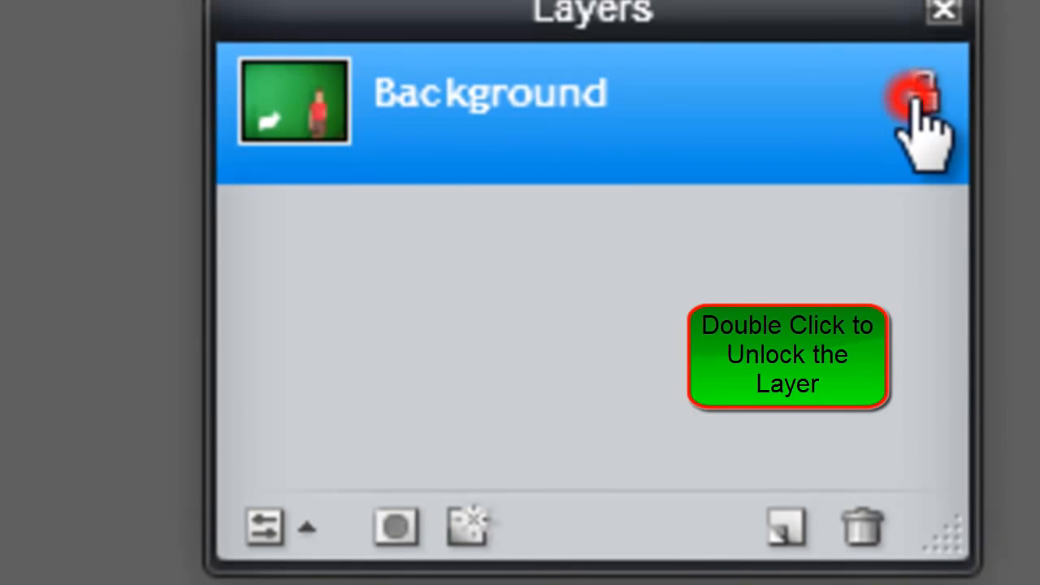
Unlock the background layer and erase the lower-left green to transparency.
{"action": "double_click", "coordinate": [920, 92]}
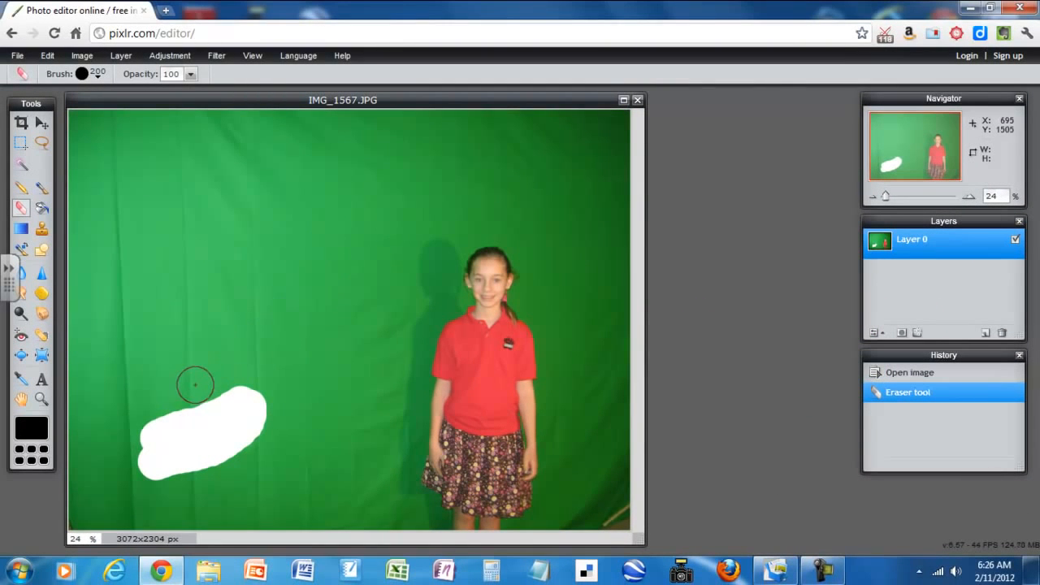
{"action": "left_click_drag", "start_coordinate": [195, 385], "coordinate": [242, 411]}
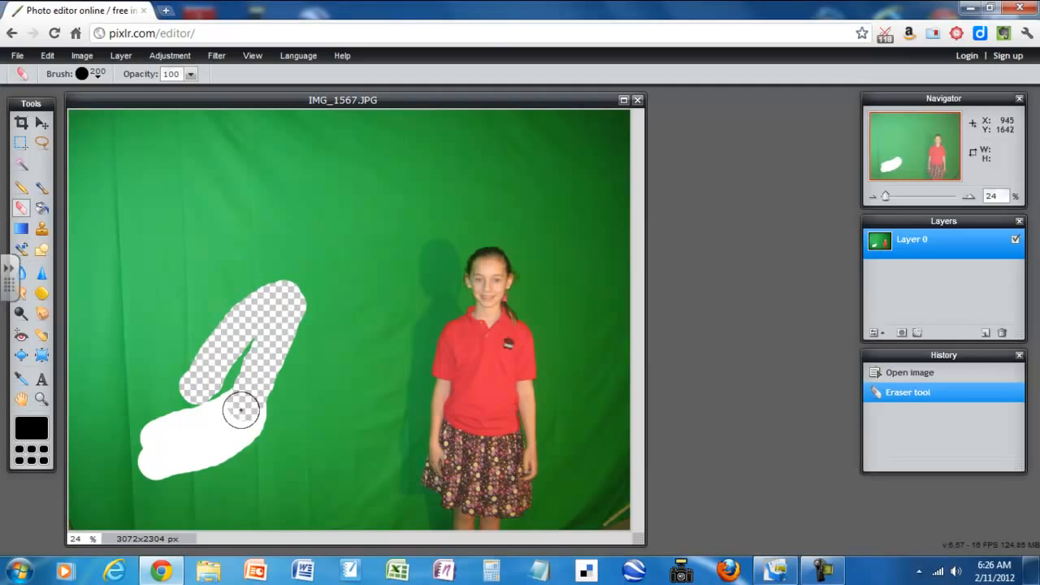
{"action": "left_click_drag", "start_coordinate": [244, 411], "coordinate": [244, 349]}
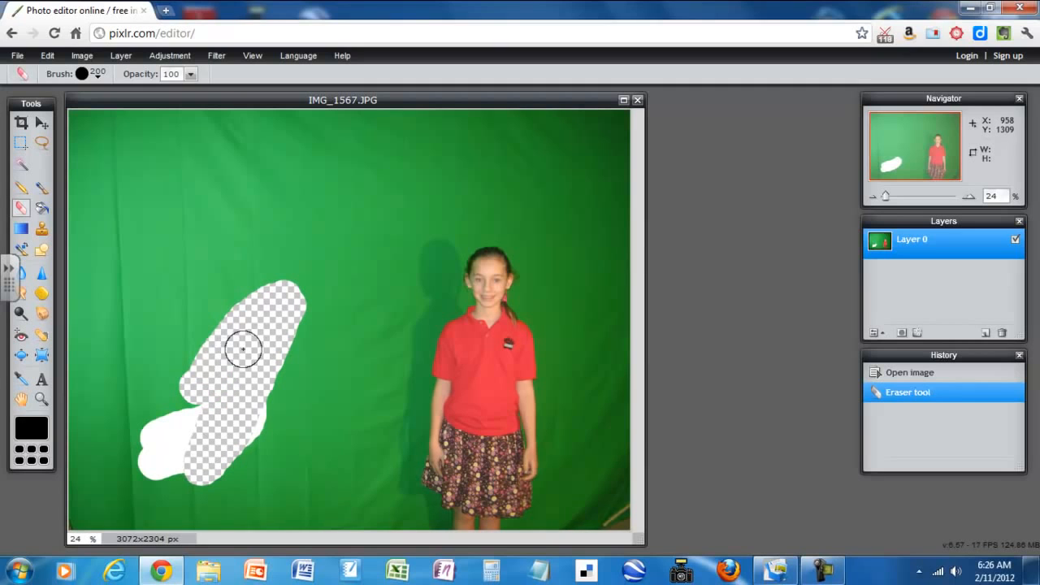
{"action": "left_click_drag", "start_coordinate": [244, 350], "coordinate": [203, 367]}
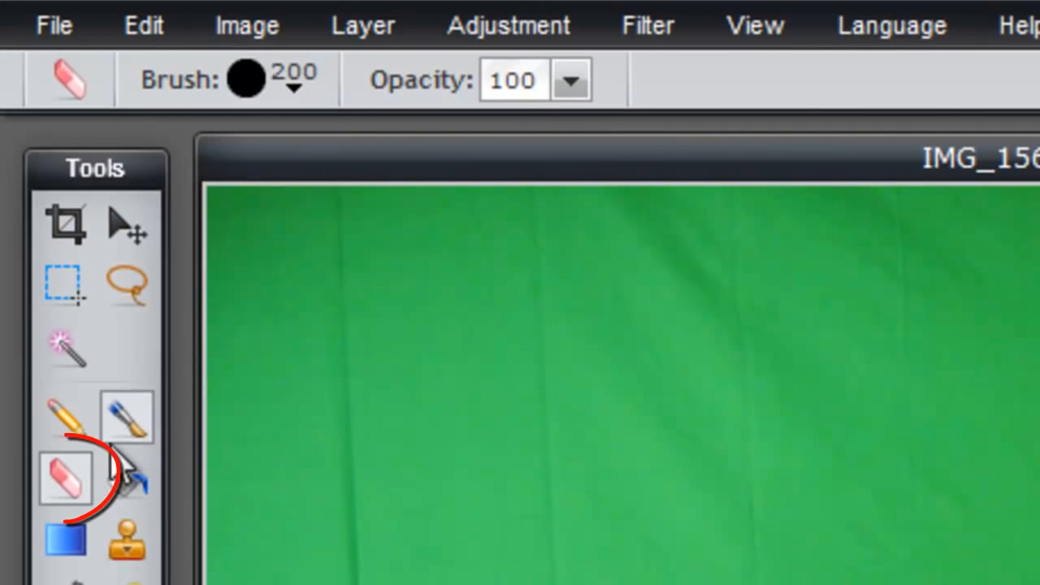
With the 200 brush, erase strips beside the girl and along the left and bottom edges.
{"action": "left_click", "coordinate": [291, 88]}
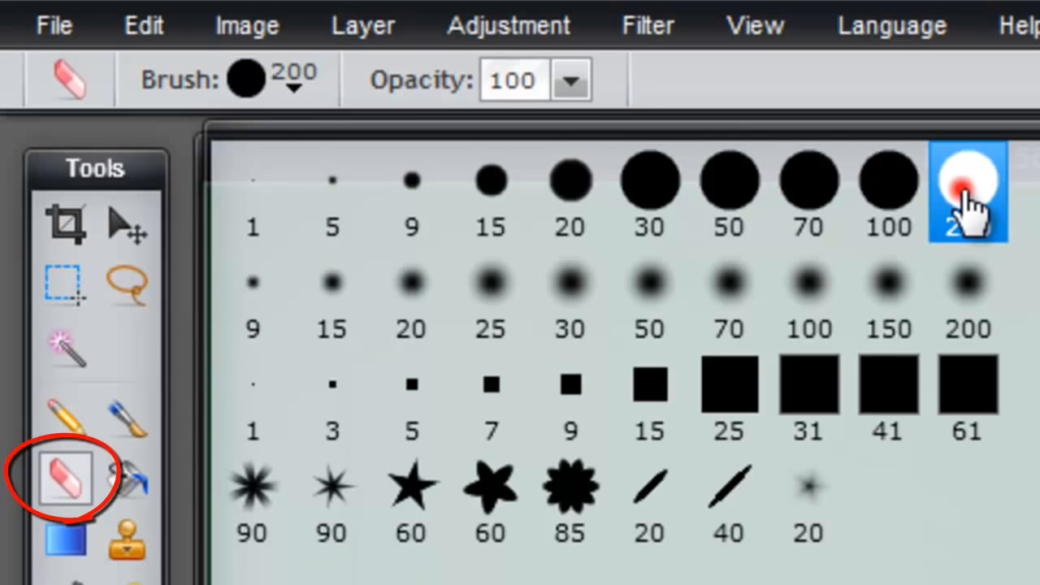
{"action": "left_click", "coordinate": [968, 189]}
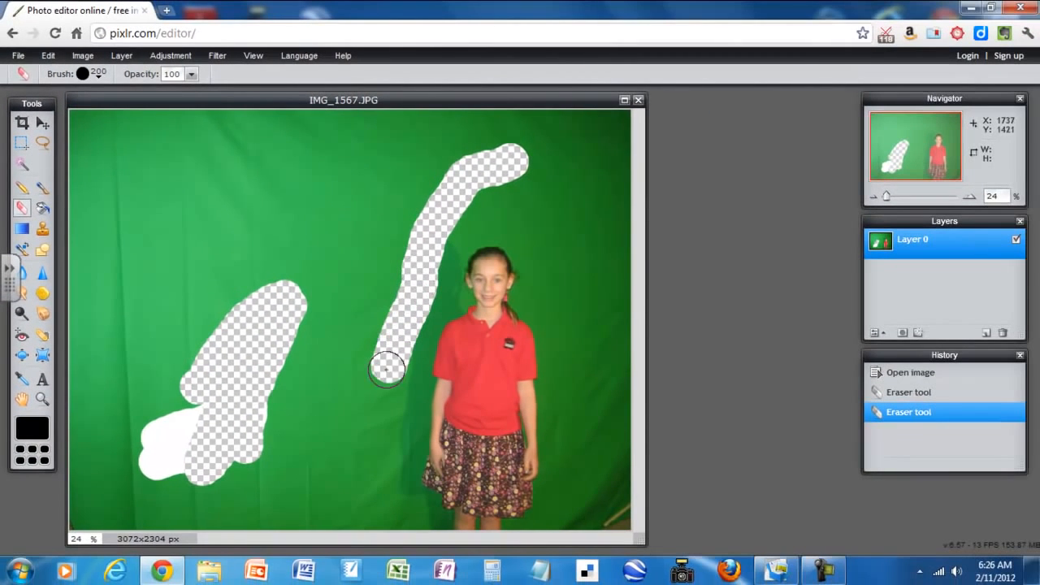
{"action": "left_click_drag", "start_coordinate": [386, 370], "coordinate": [394, 520]}
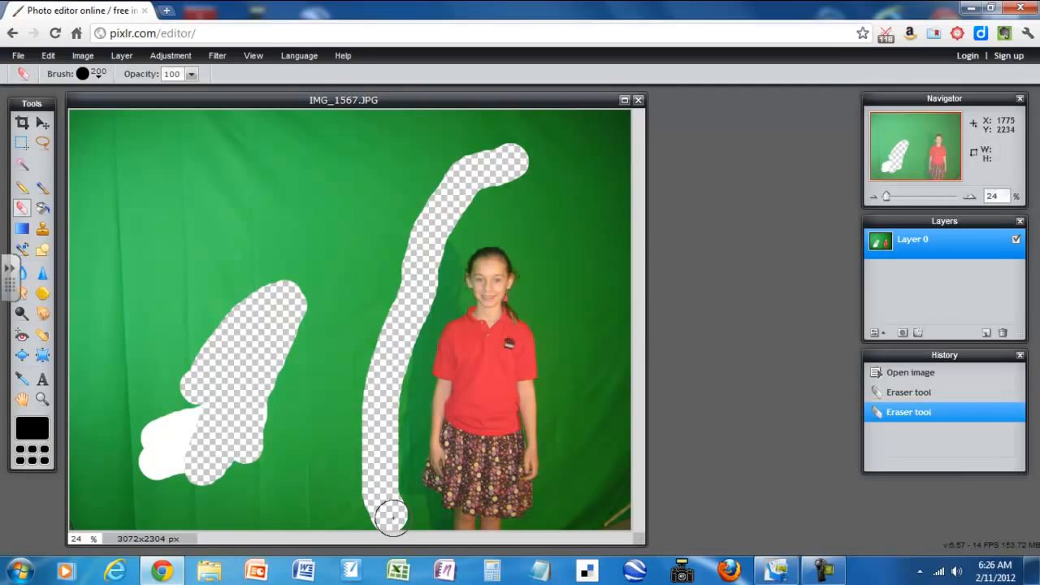
{"action": "left_click_drag", "start_coordinate": [393, 518], "coordinate": [86, 527]}
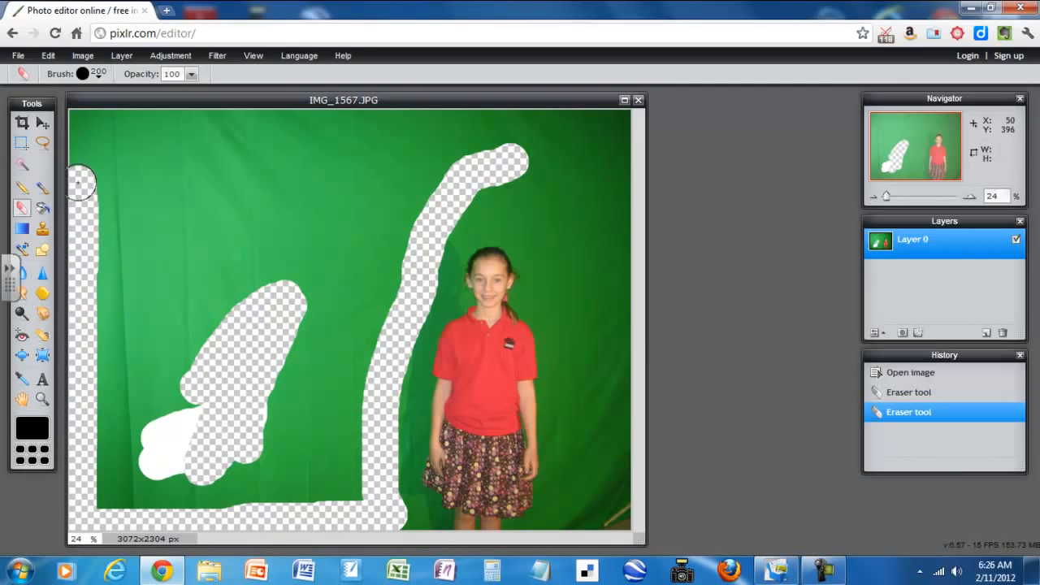
{"action": "left_click_drag", "start_coordinate": [81, 179], "coordinate": [293, 142]}
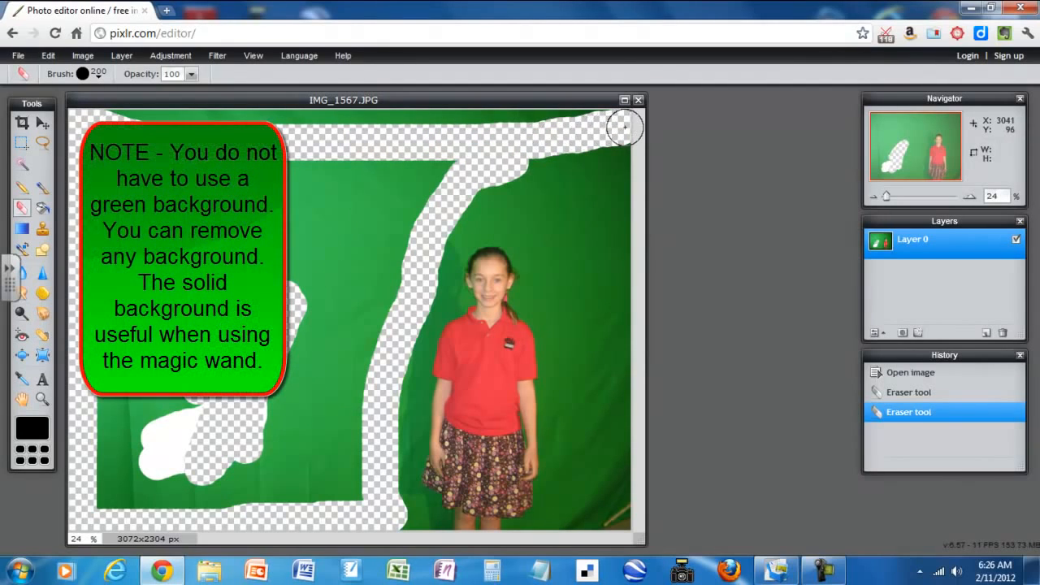
Erase the green along the top edge of the photo.
{"action": "left_click_drag", "start_coordinate": [626, 126], "coordinate": [423, 132]}
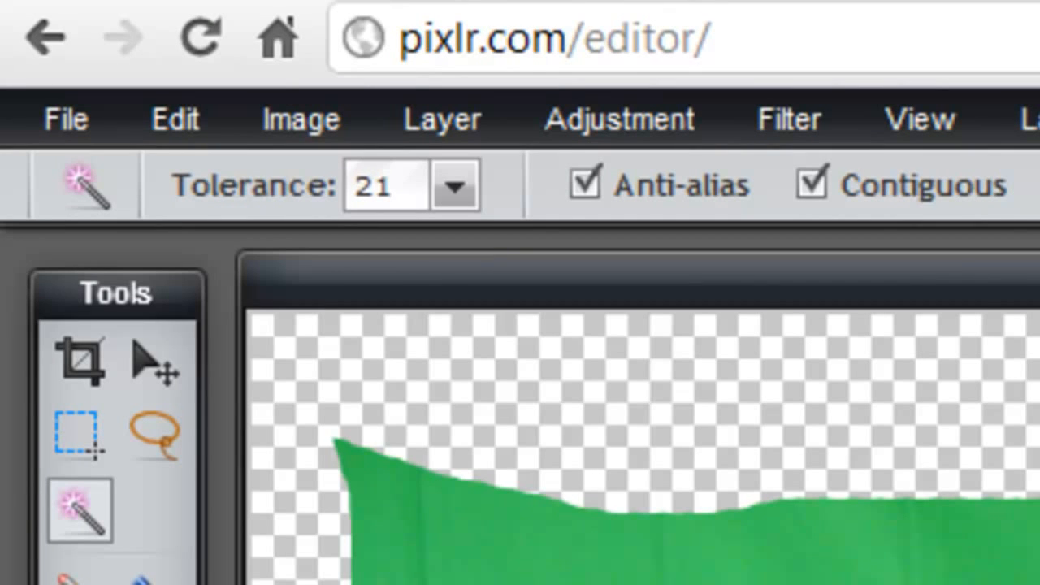
Bring up the Magic Wand tolerance slider, currently at 21.
{"action": "left_click", "coordinate": [454, 185]}
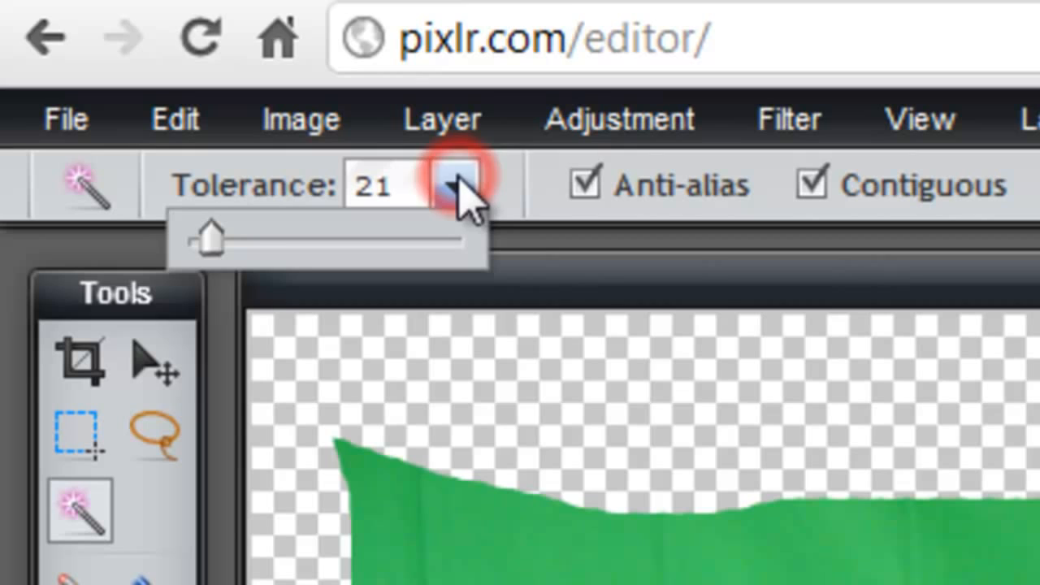
{"action": "mouse_move", "coordinate": [321, 285]}
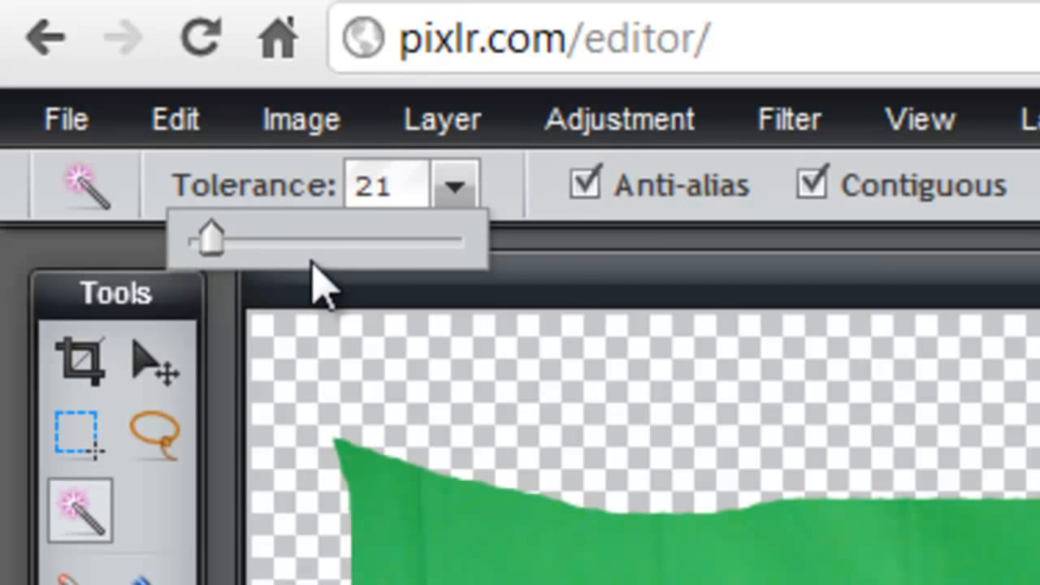
{"action": "mouse_move", "coordinate": [325, 280]}
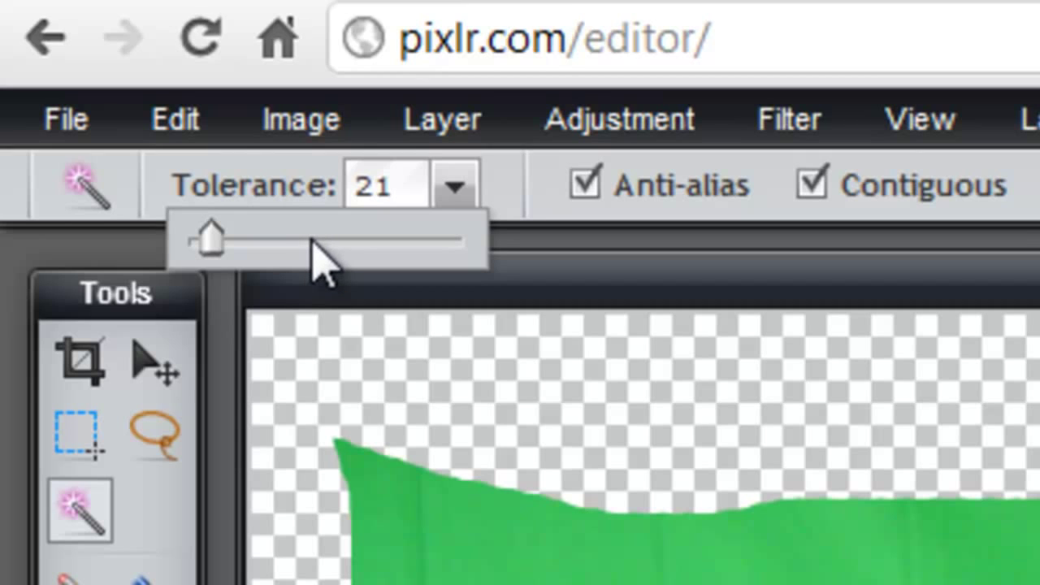
{"action": "mouse_move", "coordinate": [334, 264]}
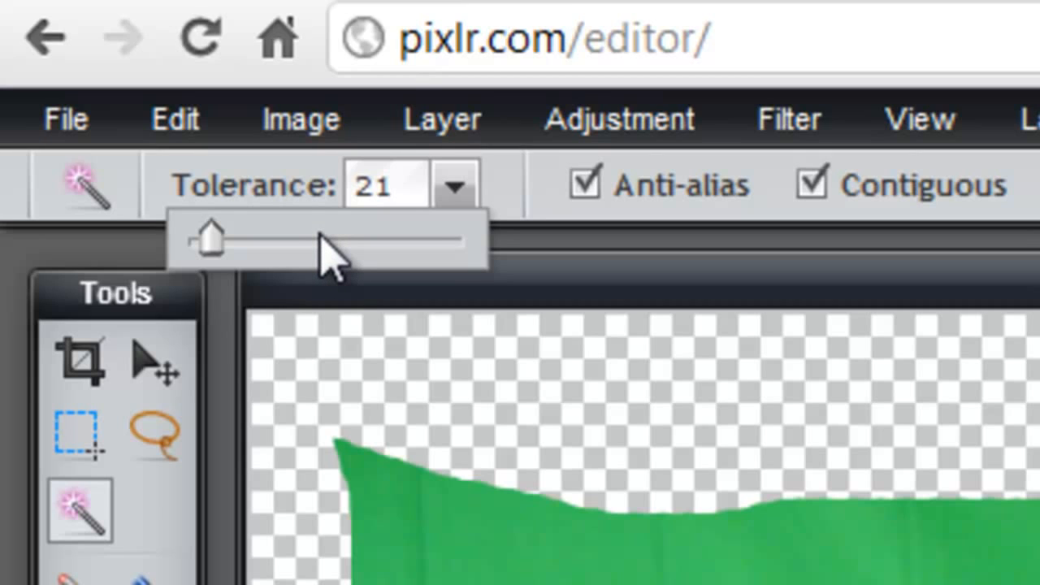
{"action": "mouse_move", "coordinate": [337, 252]}
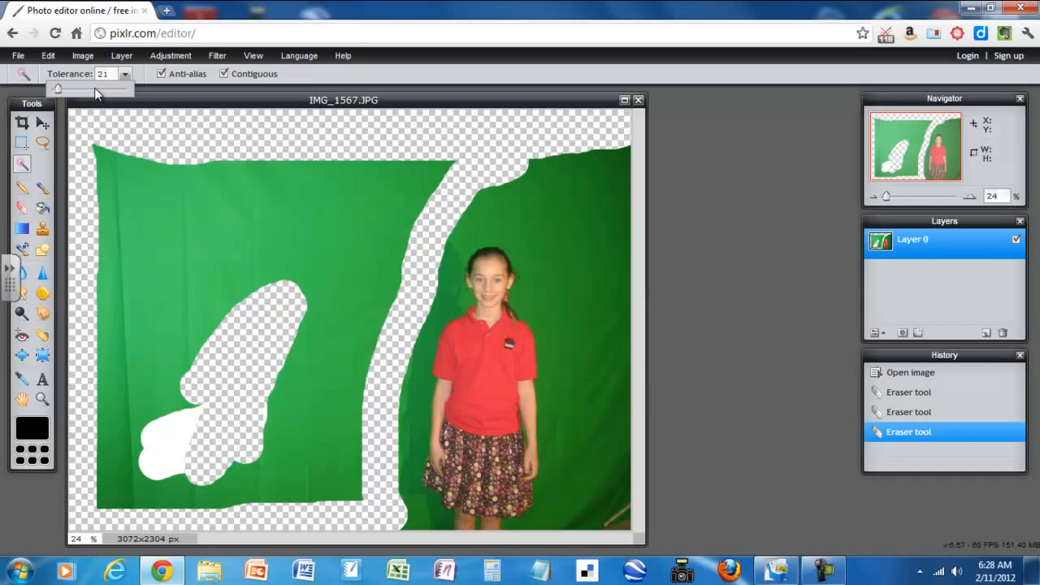
{"action": "mouse_move", "coordinate": [88, 97]}
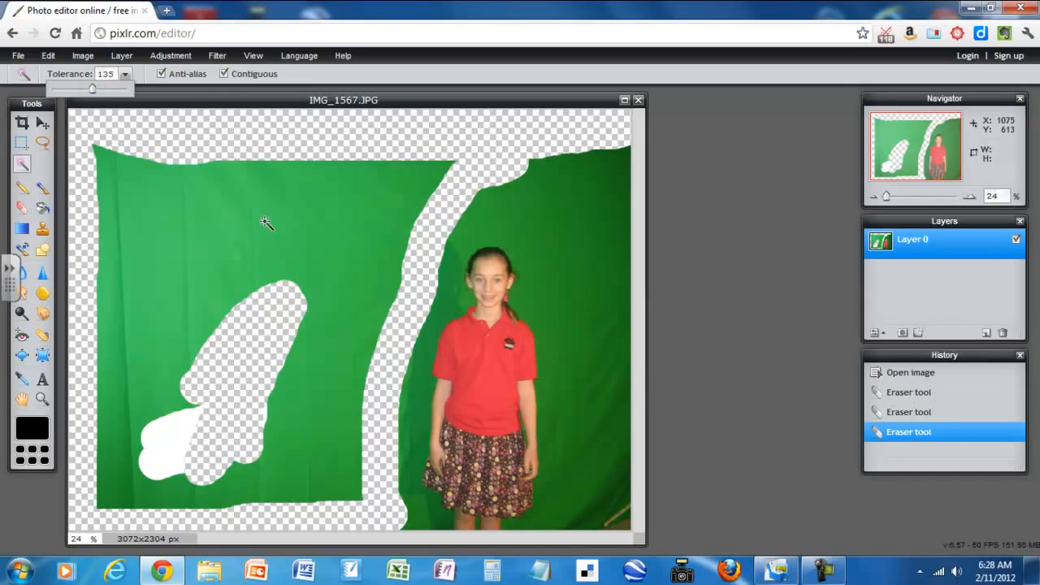
{"action": "mouse_move", "coordinate": [115, 109]}
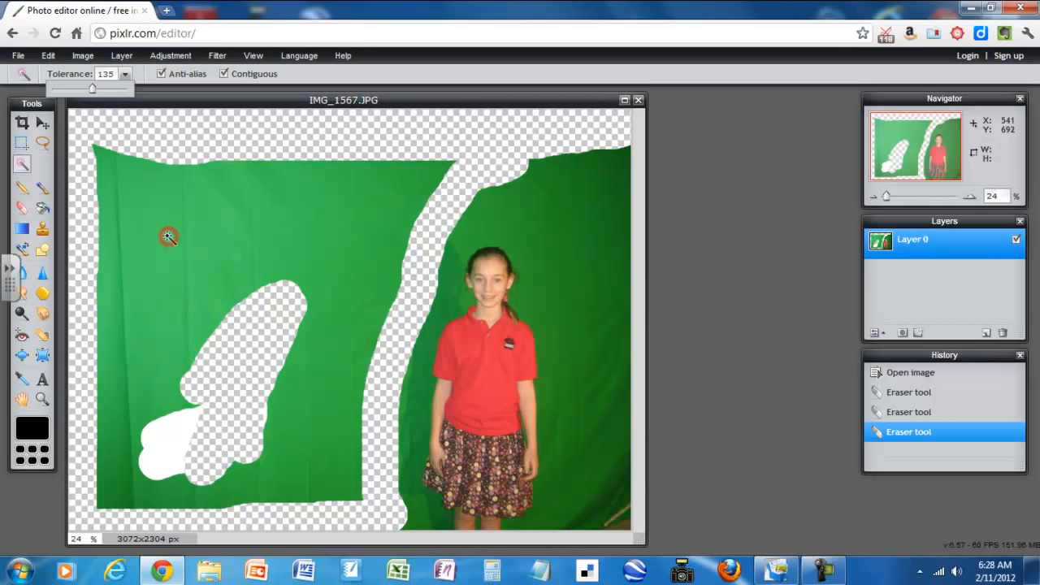
Wand-select and delete the left green area at tolerance 135, then select the white patch.
{"action": "left_click", "coordinate": [168, 236]}
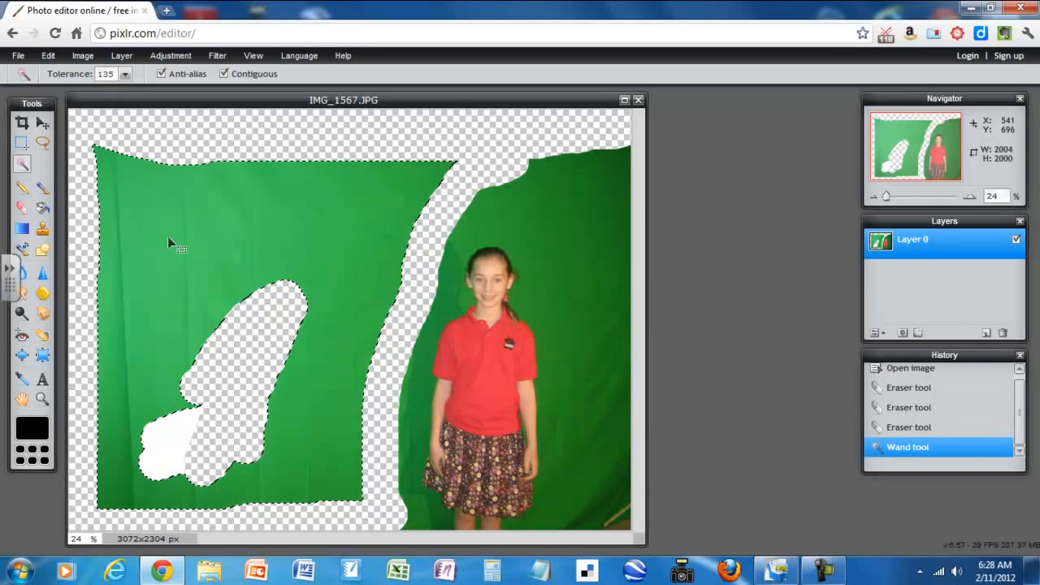
{"action": "key", "text": "Delete"}
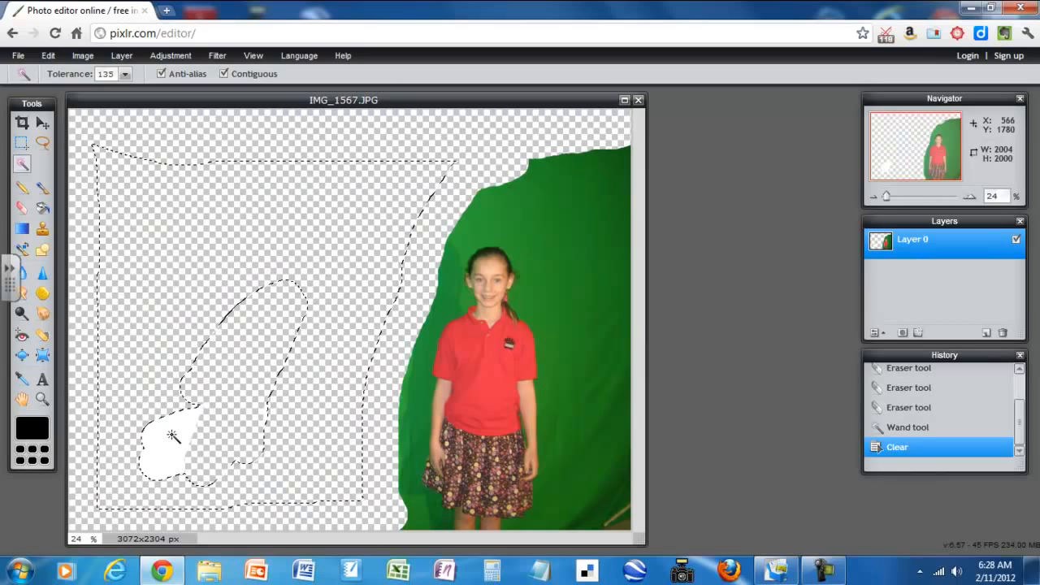
{"action": "left_click", "coordinate": [171, 436]}
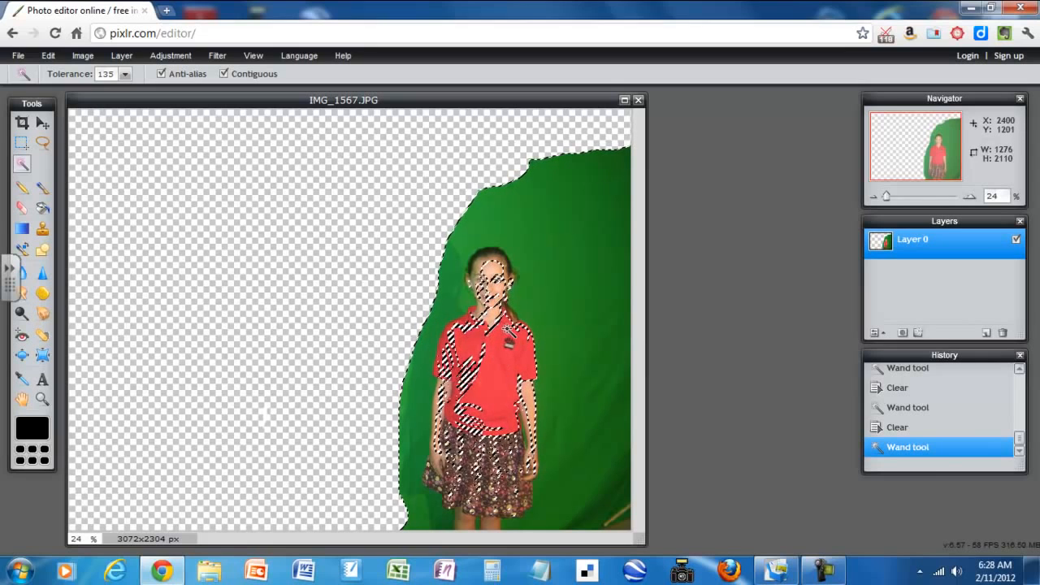
Delete the selection, then undo the Clear that erased parts of the girl.
{"action": "key", "text": "Delete"}
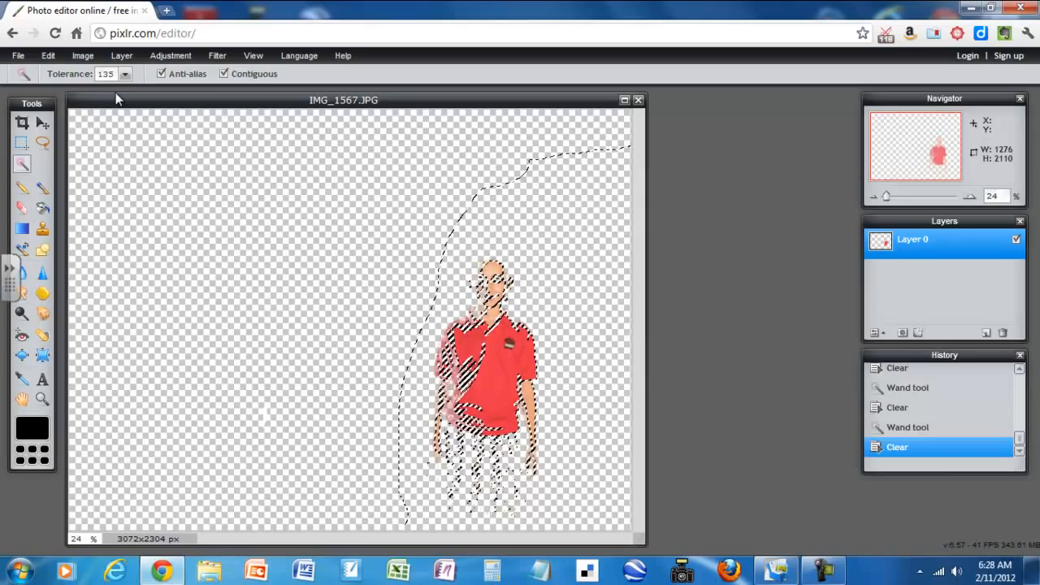
{"action": "left_click", "coordinate": [50, 55]}
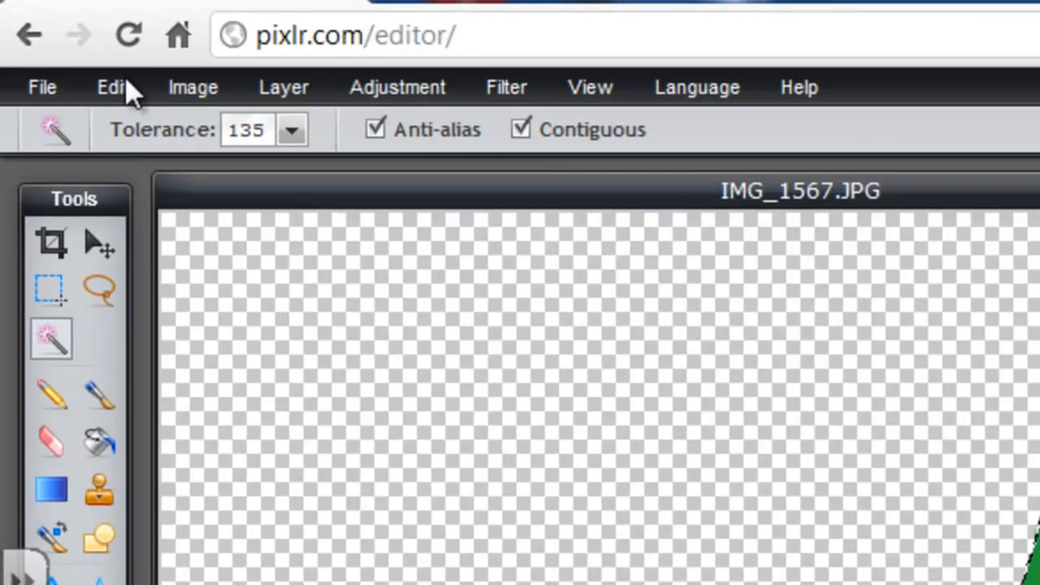
Deselect all through the Edit menu to drop the leftover selection.
{"action": "left_click", "coordinate": [111, 87]}
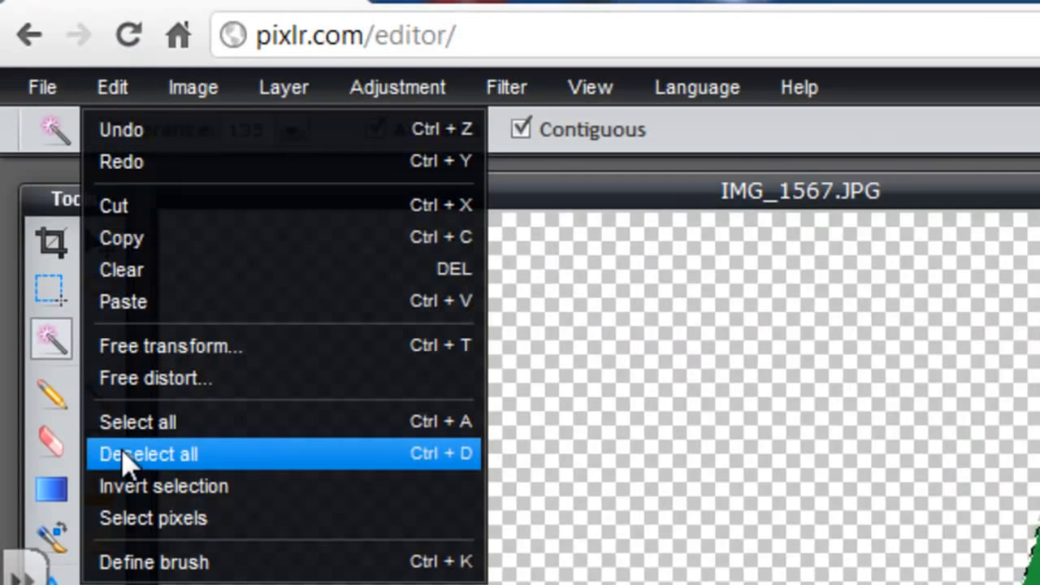
{"action": "left_click", "coordinate": [149, 453]}
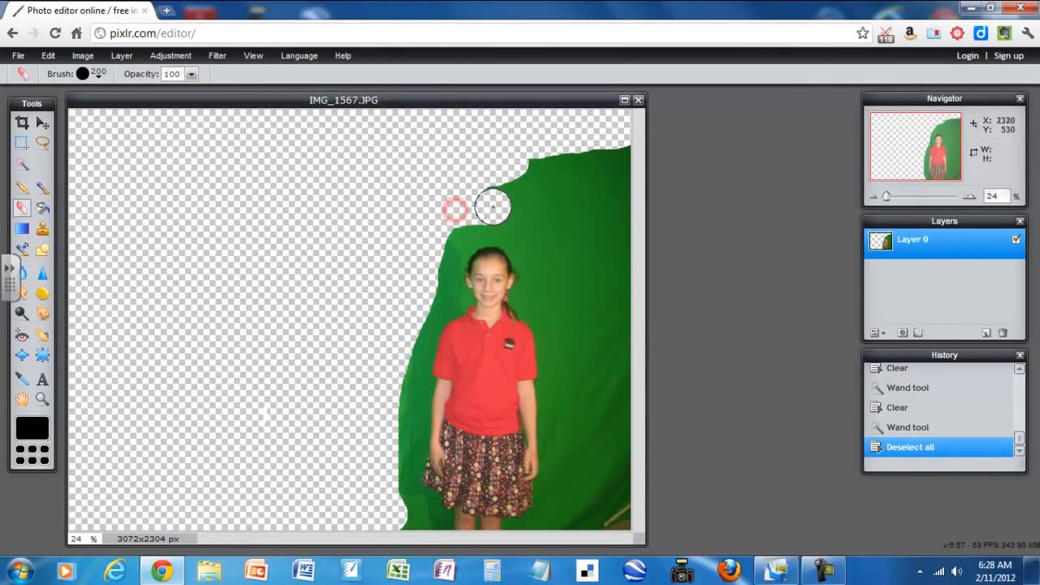
Erase a gap down the girl's right side to the bottom and take the Magic Wand.
{"action": "left_click_drag", "start_coordinate": [492, 208], "coordinate": [545, 284]}
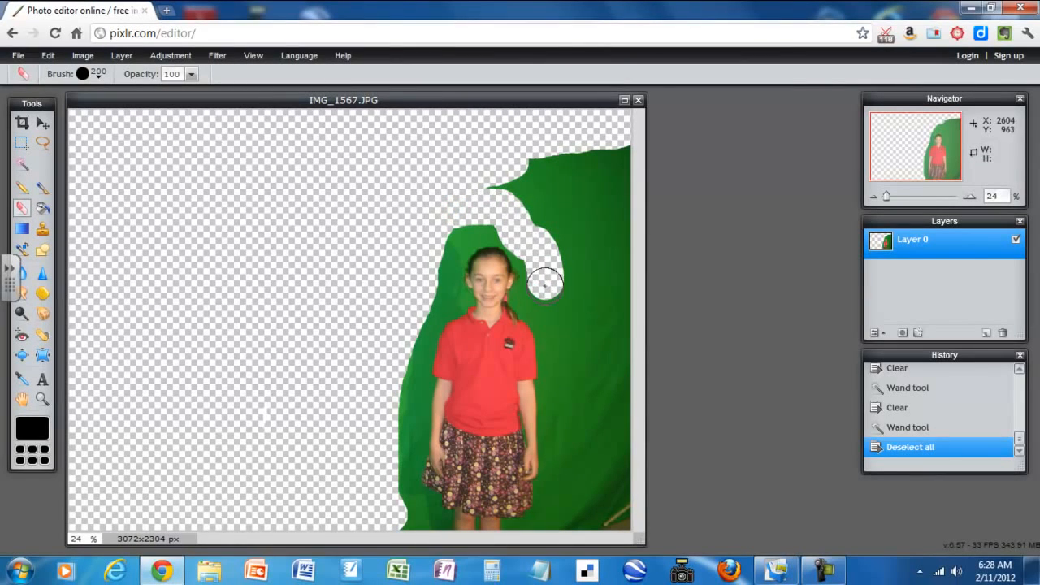
{"action": "left_click_drag", "start_coordinate": [545, 284], "coordinate": [567, 365]}
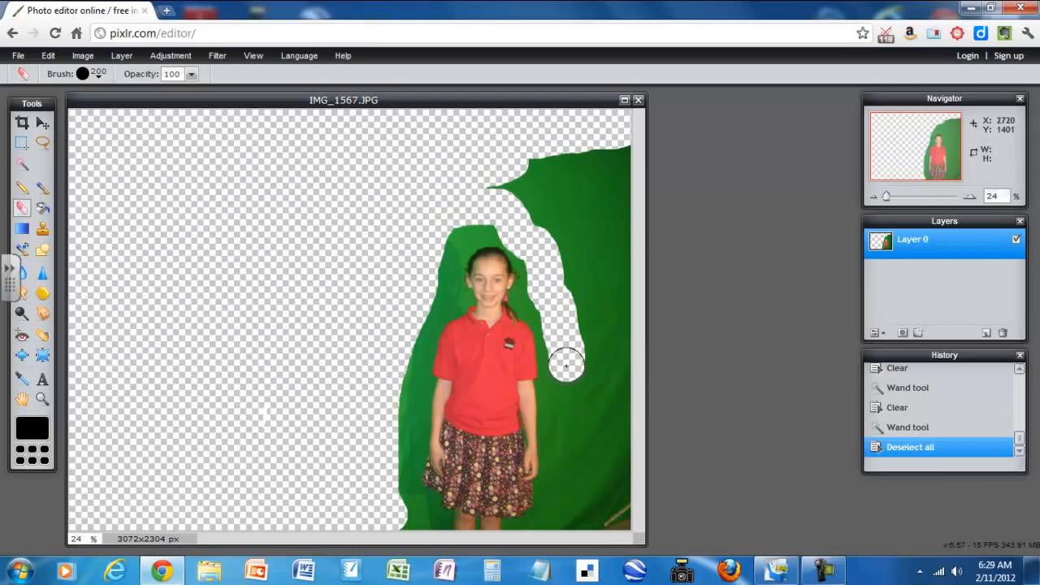
{"action": "left_click_drag", "start_coordinate": [566, 366], "coordinate": [566, 464]}
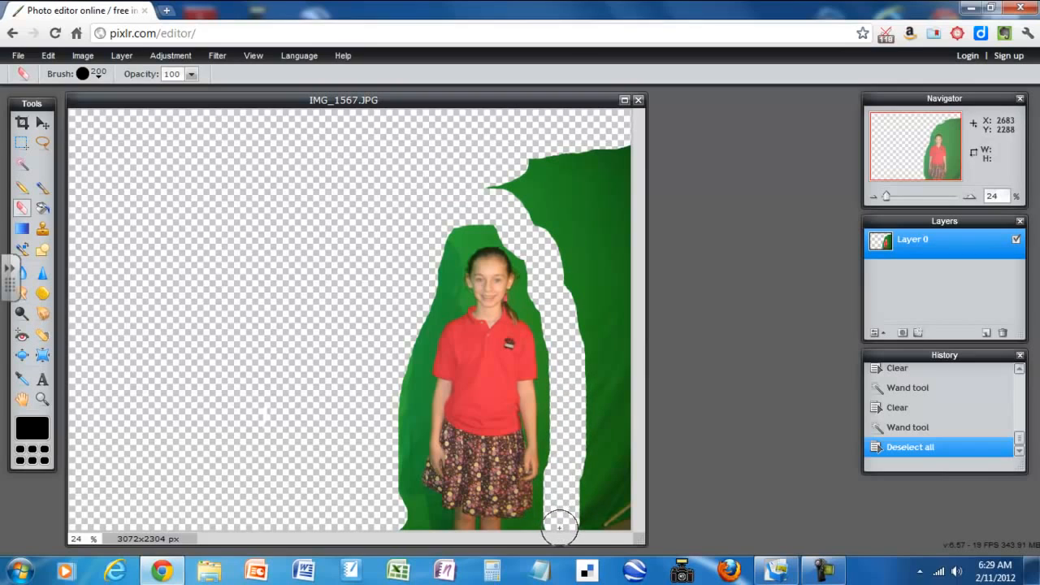
{"action": "left_click", "coordinate": [21, 167]}
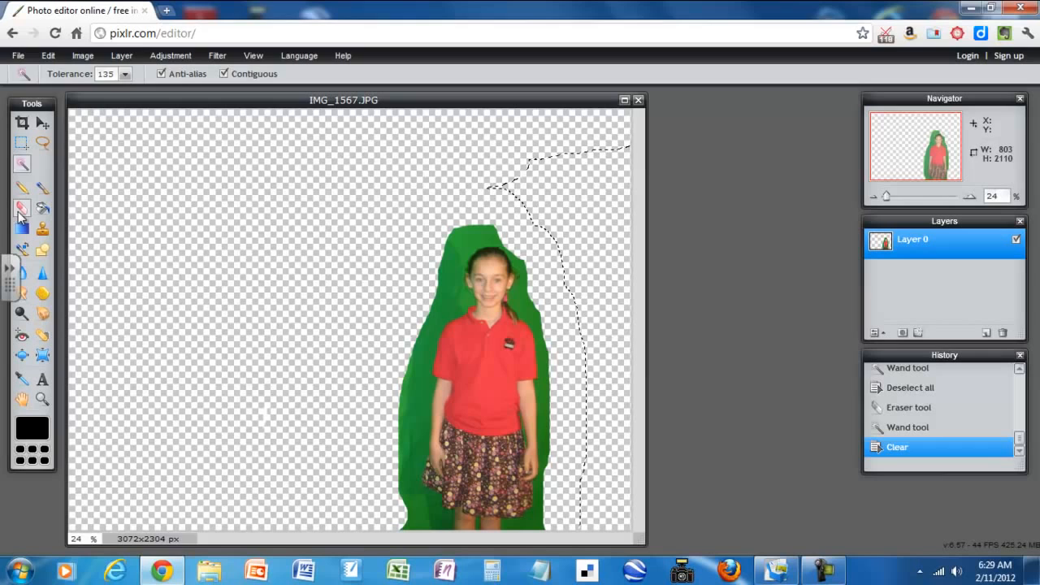
Return to the Eraser and zoom to 65% around the girl's head.
{"action": "left_click", "coordinate": [20, 208]}
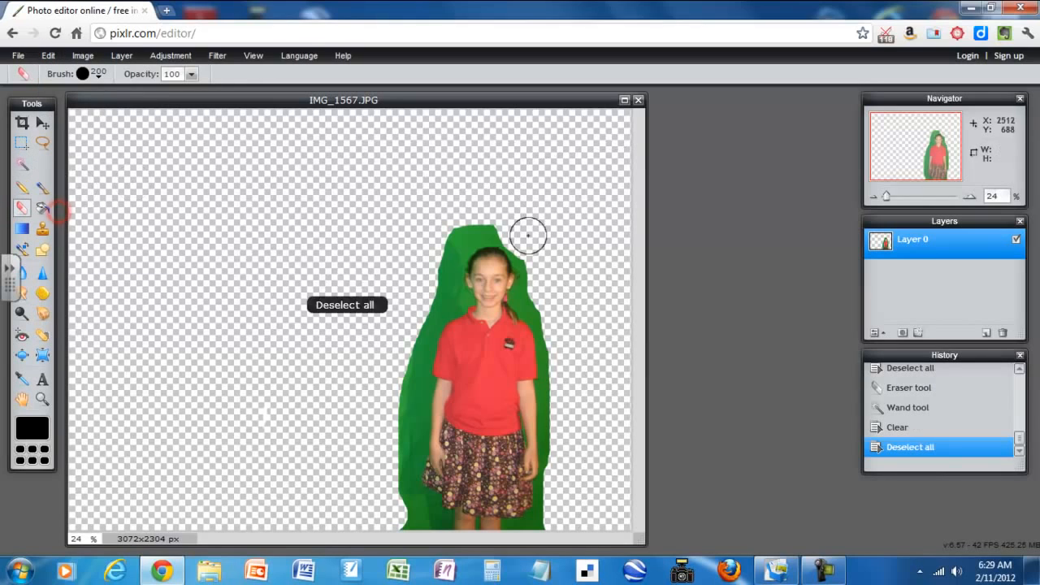
{"action": "mouse_move", "coordinate": [484, 330]}
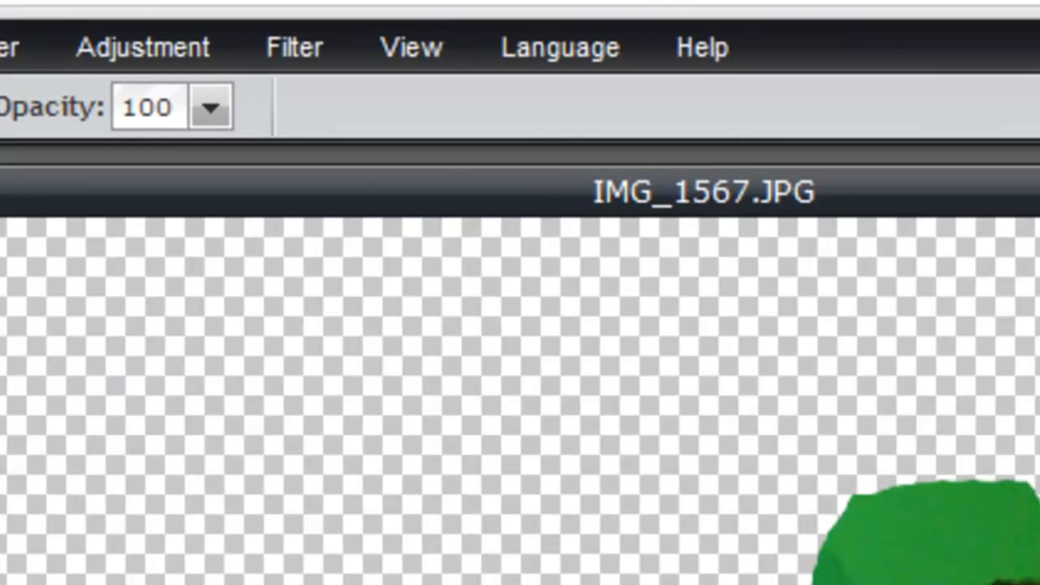
{"action": "left_click", "coordinate": [427, 46]}
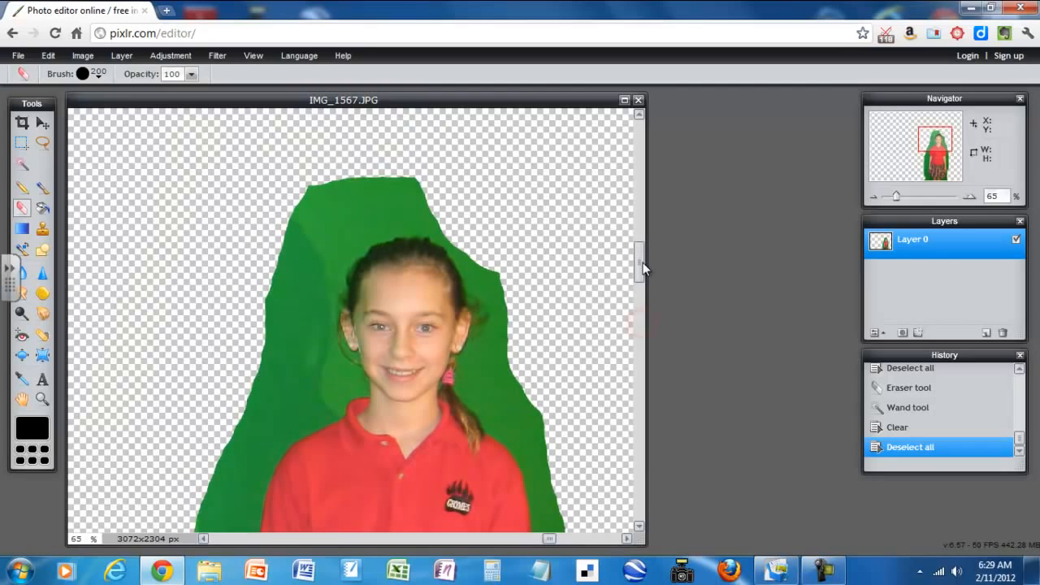
With a much smaller eraser brush, erase a thin gap above her head and down the left of her face.
{"action": "left_click", "coordinate": [81, 75]}
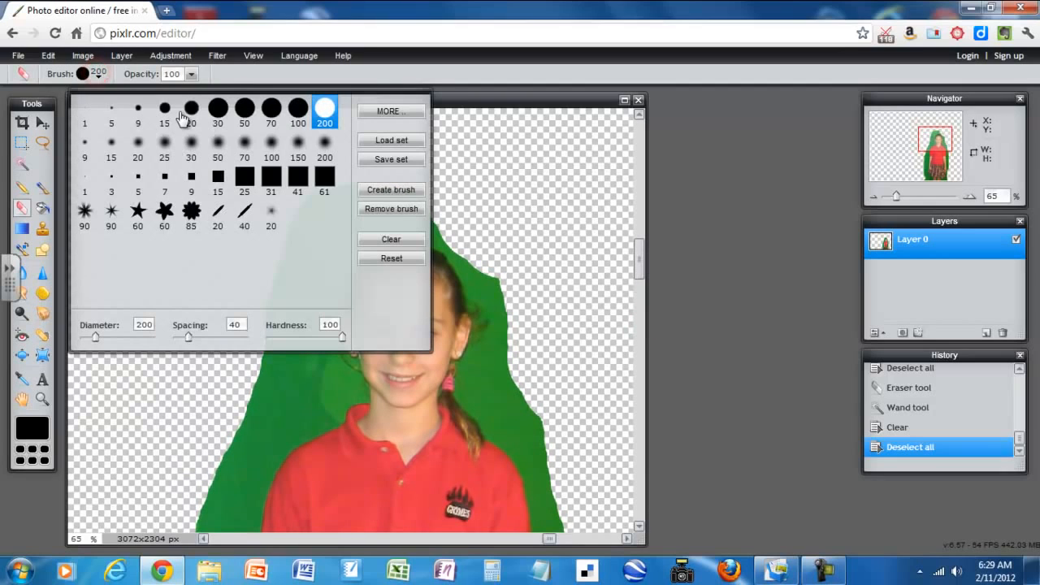
{"action": "left_click", "coordinate": [191, 108]}
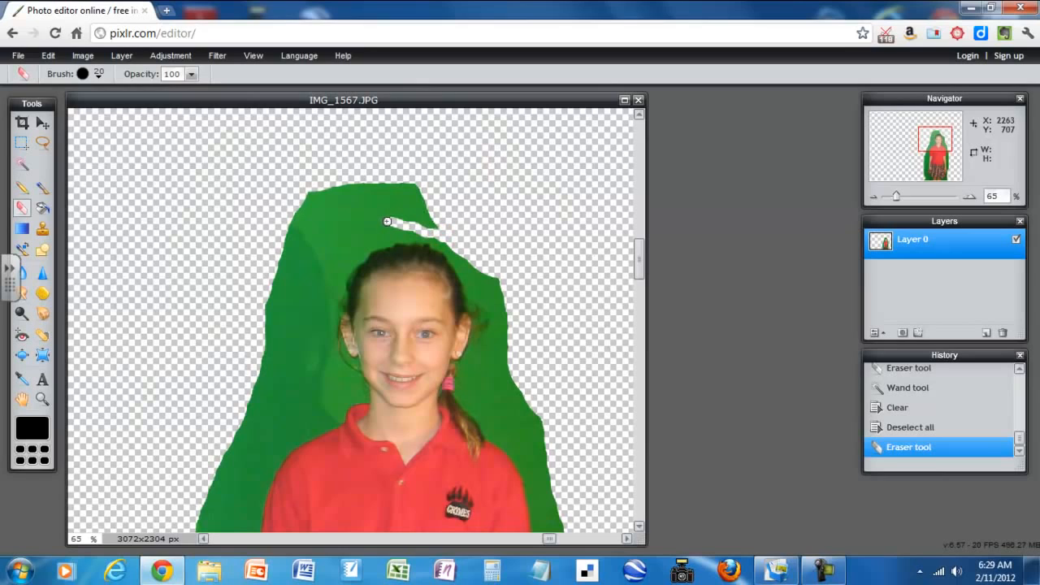
{"action": "left_click_drag", "start_coordinate": [414, 224], "coordinate": [320, 295]}
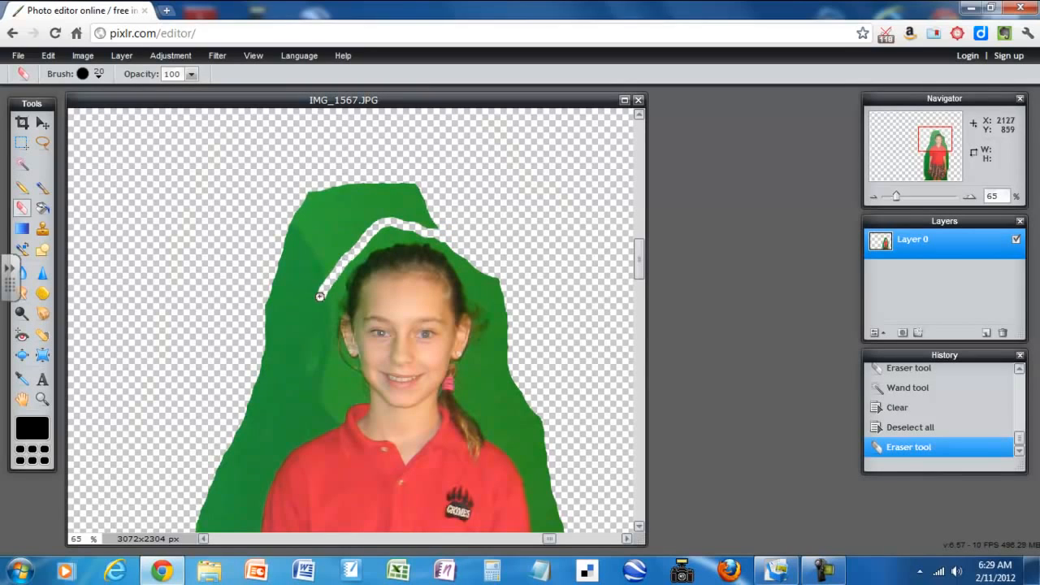
{"action": "left_click_drag", "start_coordinate": [320, 295], "coordinate": [322, 389]}
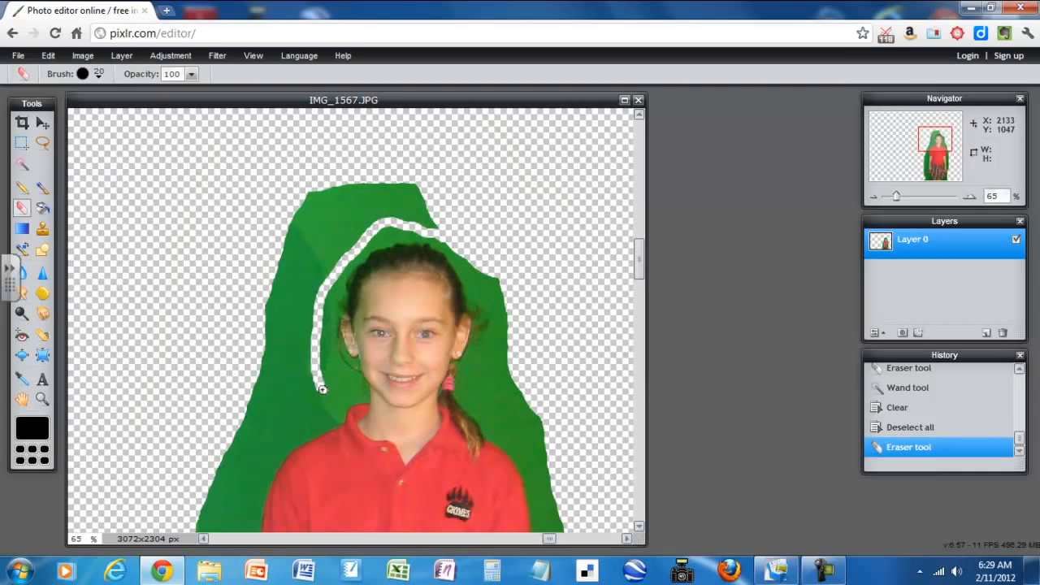
{"action": "left_click_drag", "start_coordinate": [322, 388], "coordinate": [305, 415]}
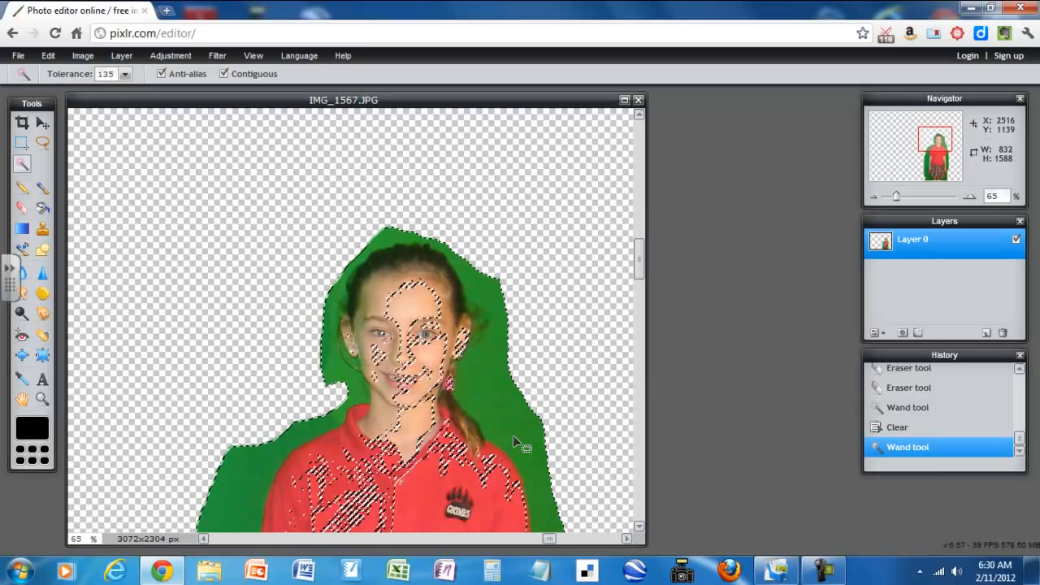
Undo the spilled selection, then wand-select the green around the girl at tolerance 23 and delete it.
{"action": "left_click", "coordinate": [42, 55]}
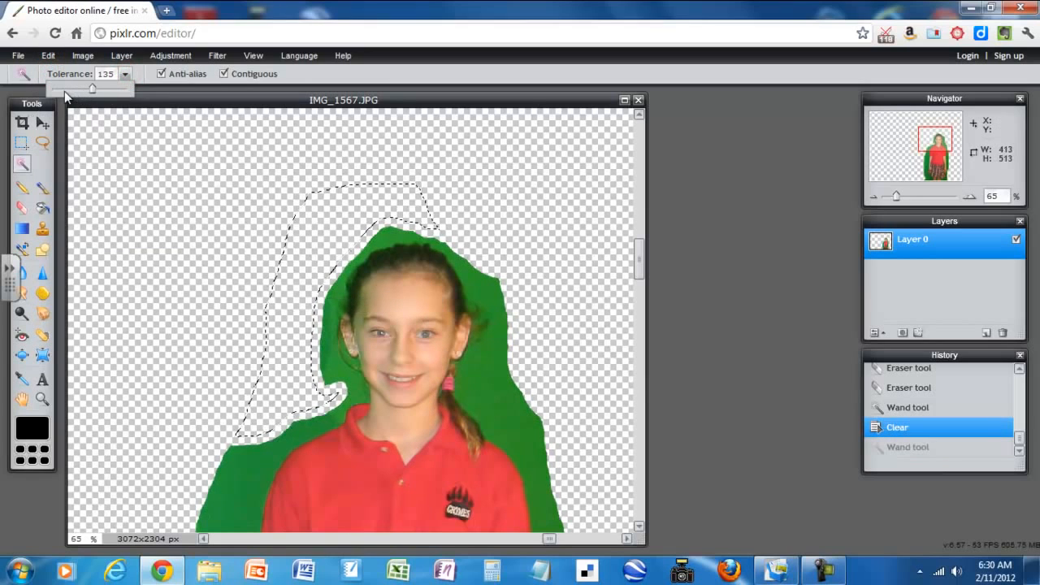
{"action": "left_click_drag", "start_coordinate": [93, 87], "coordinate": [58, 87]}
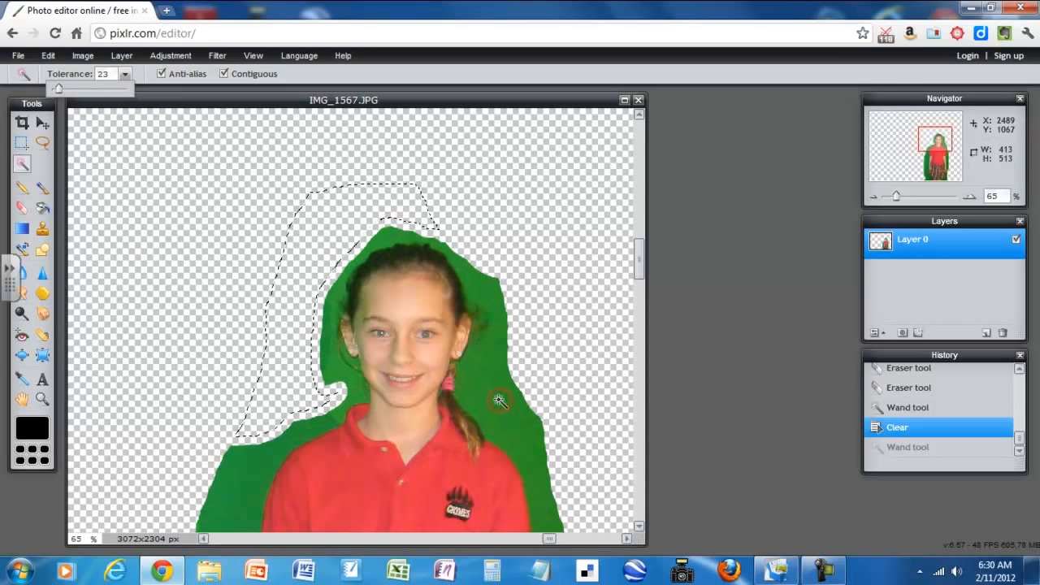
{"action": "left_click", "coordinate": [500, 401]}
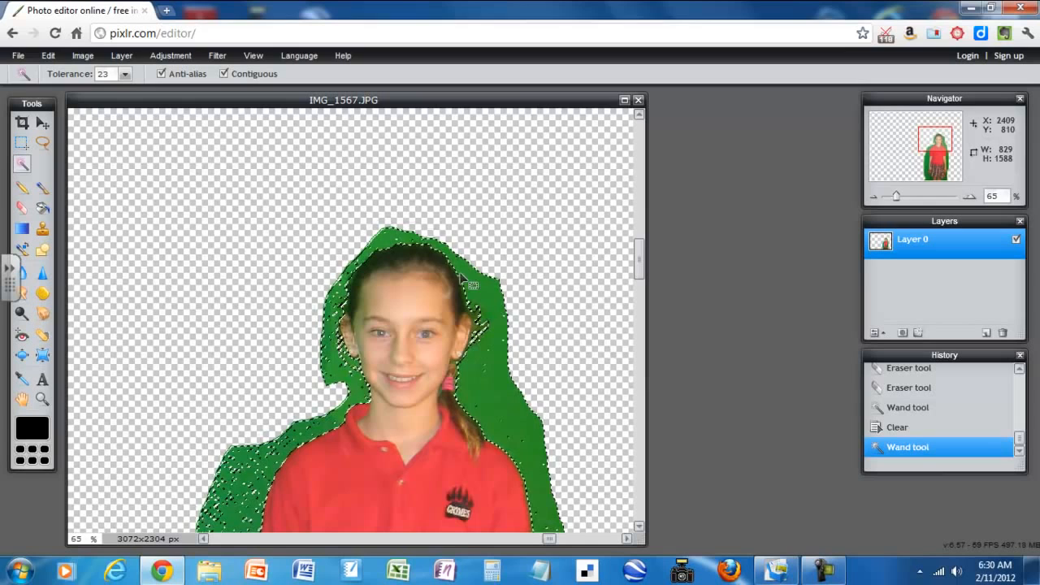
{"action": "scroll", "scroll_direction": "down", "scroll_amount": 3}
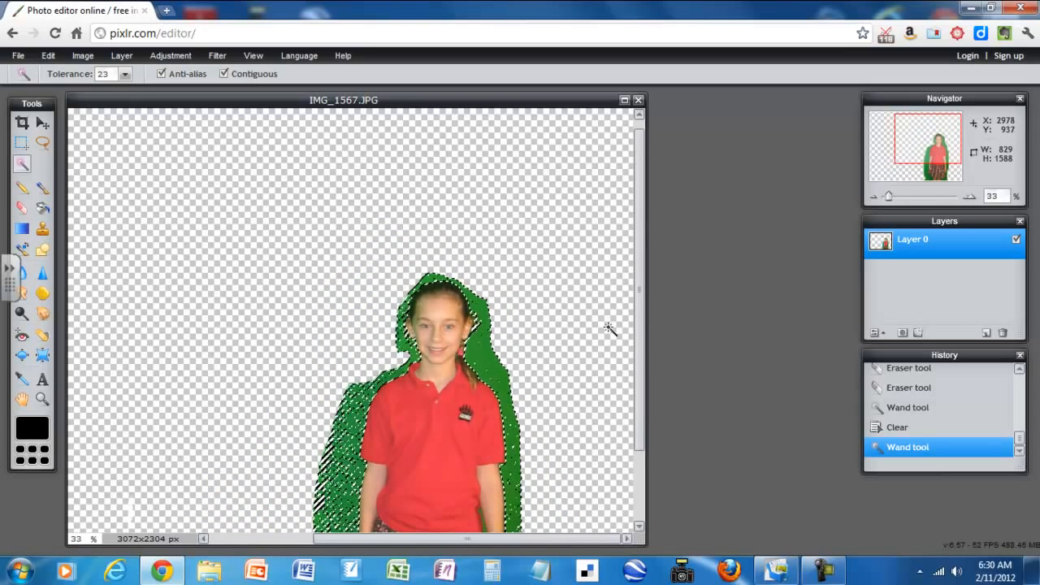
{"action": "scroll", "scroll_direction": "down", "scroll_amount": 3}
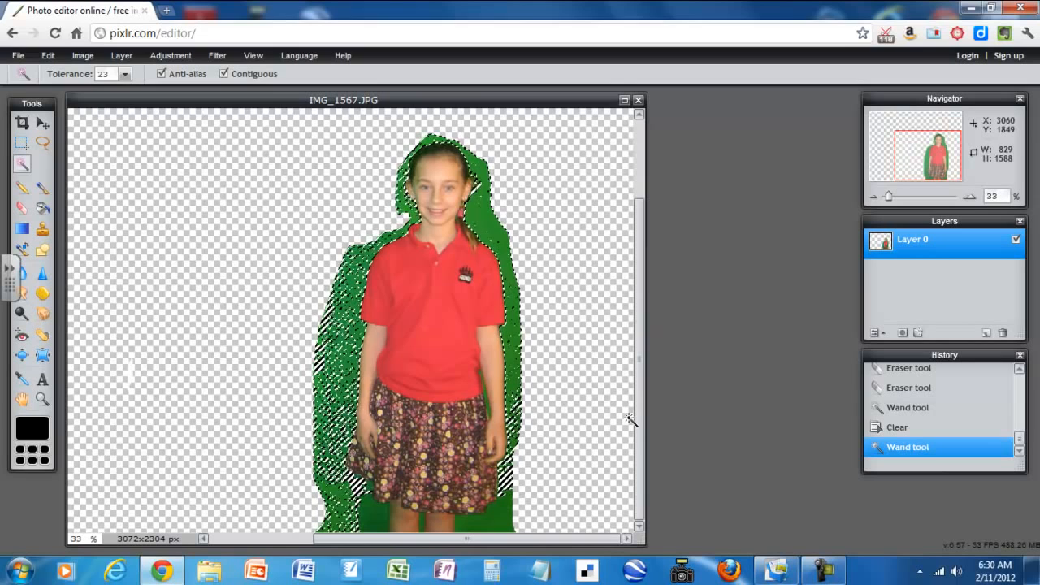
{"action": "key", "text": "Delete"}
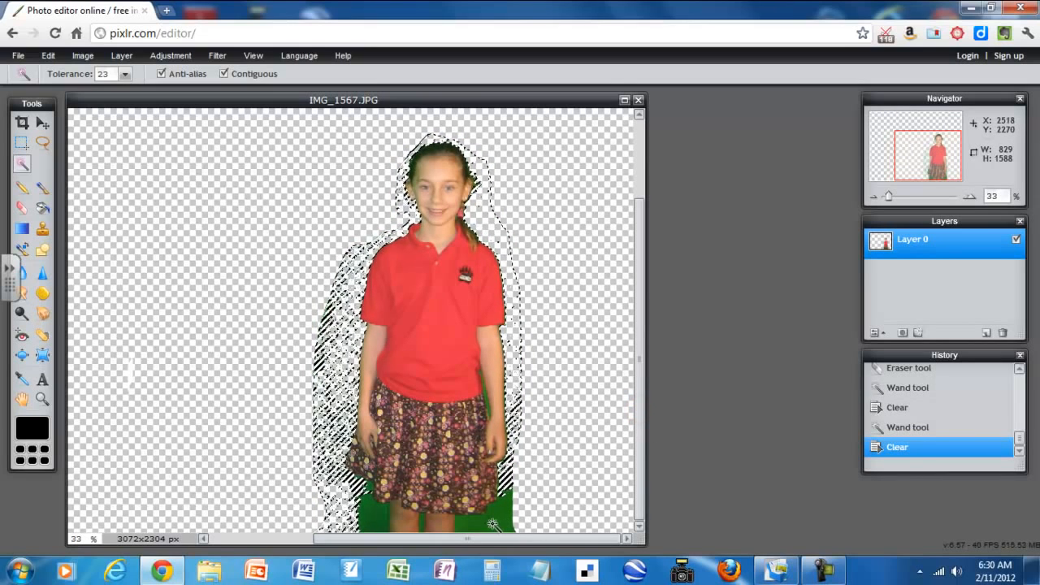
Wand-select and clear the leftover green patch by her feet.
{"action": "left_click", "coordinate": [520, 523]}
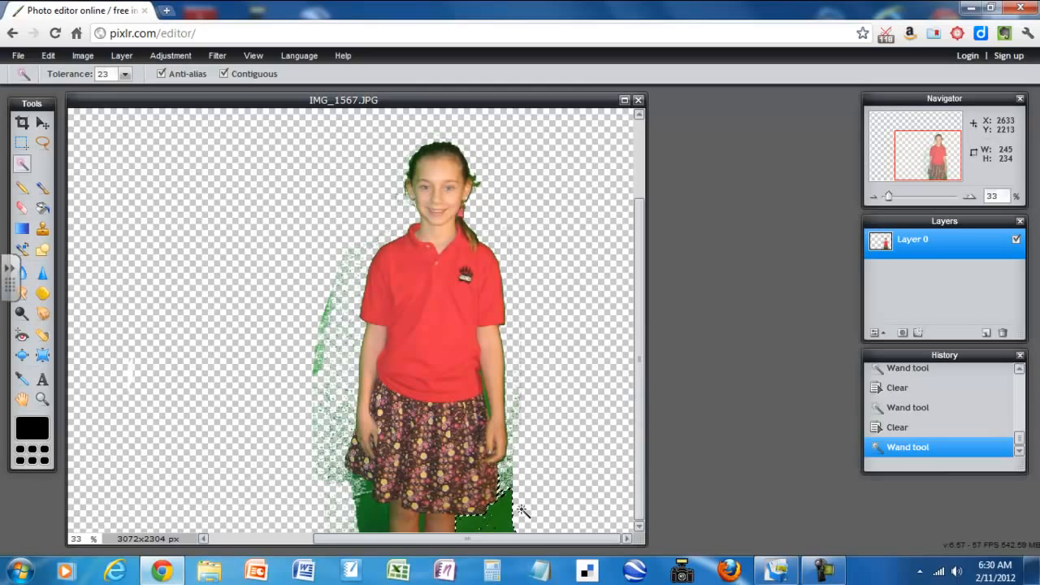
{"action": "left_click", "coordinate": [371, 514]}
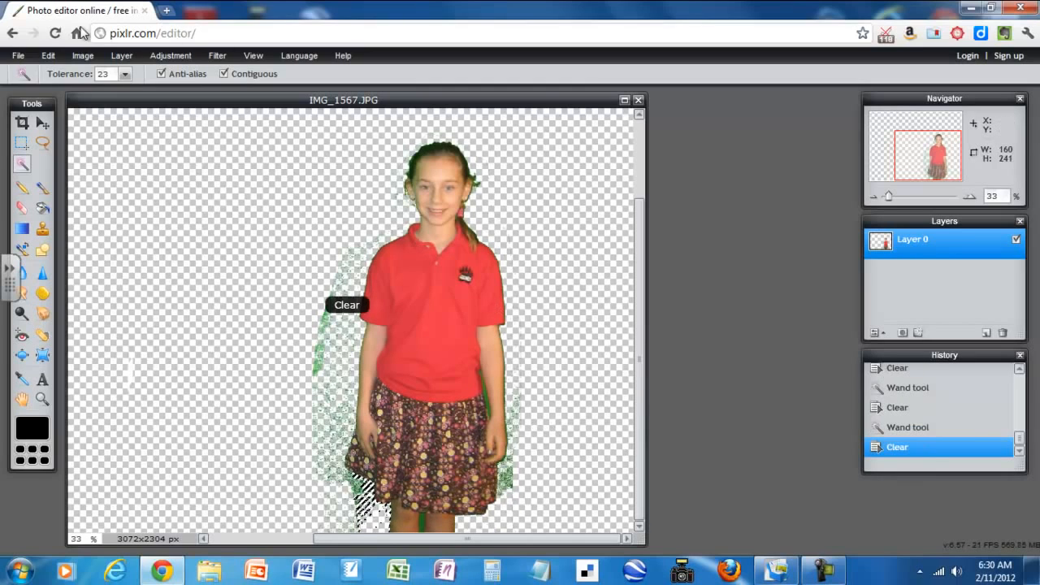
{"action": "left_click", "coordinate": [91, 74]}
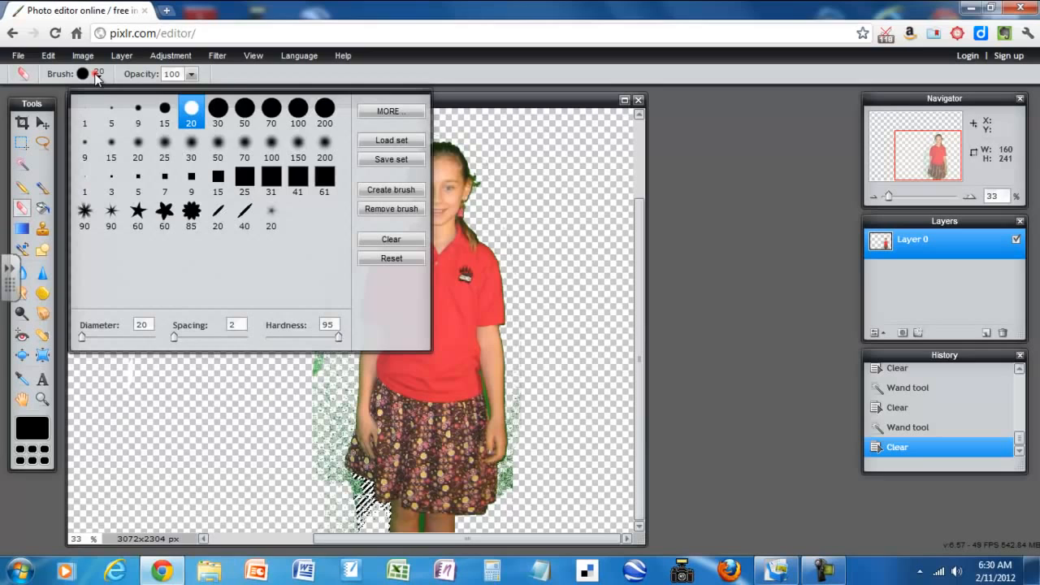
With the largest 200 px eraser brush and the selection dropped, erase the green specks left of the girl.
{"action": "left_click", "coordinate": [325, 112]}
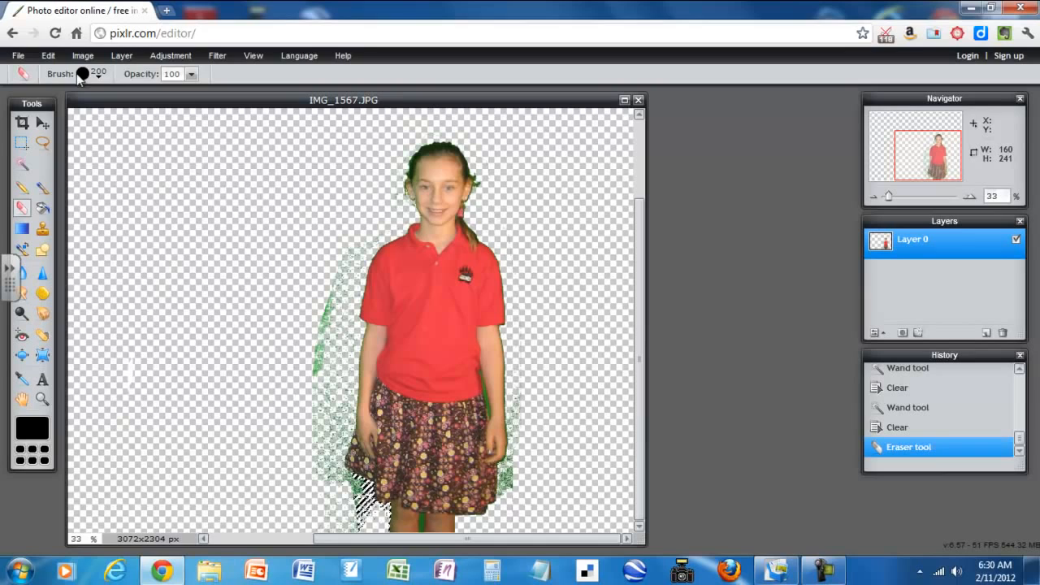
{"action": "left_click", "coordinate": [50, 55]}
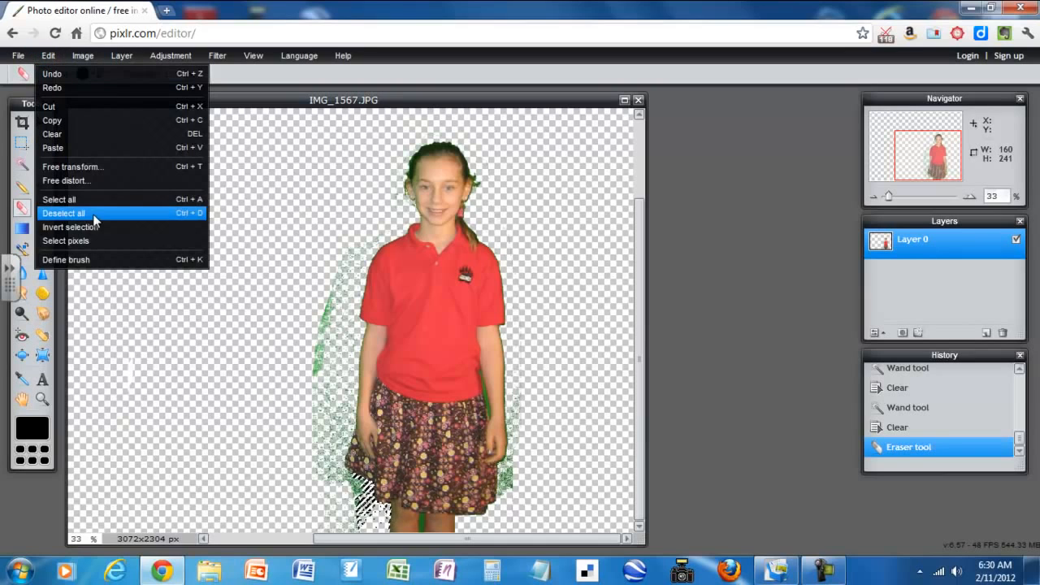
{"action": "left_click", "coordinate": [63, 213]}
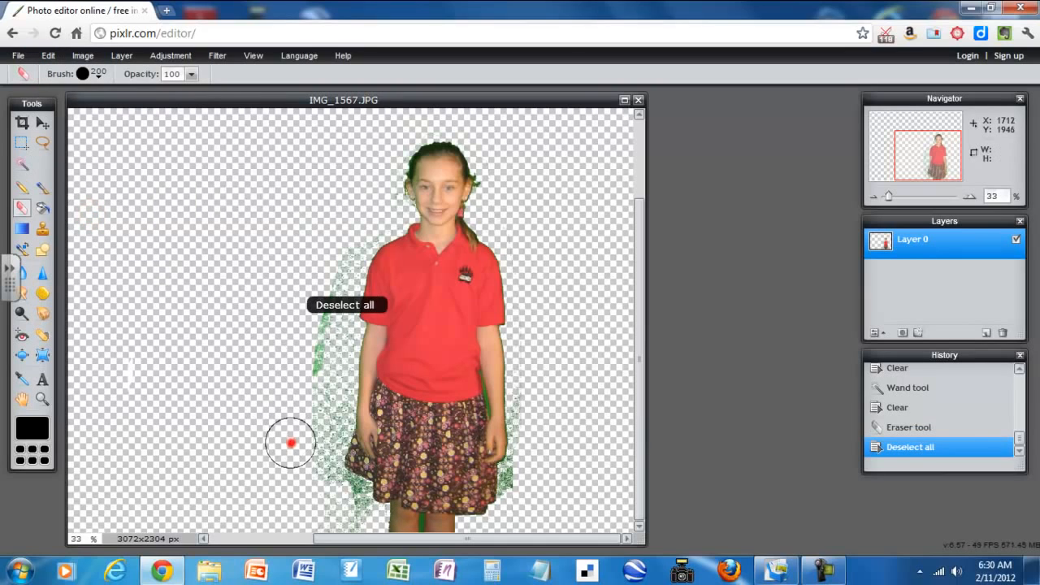
{"action": "mouse_move", "coordinate": [327, 257]}
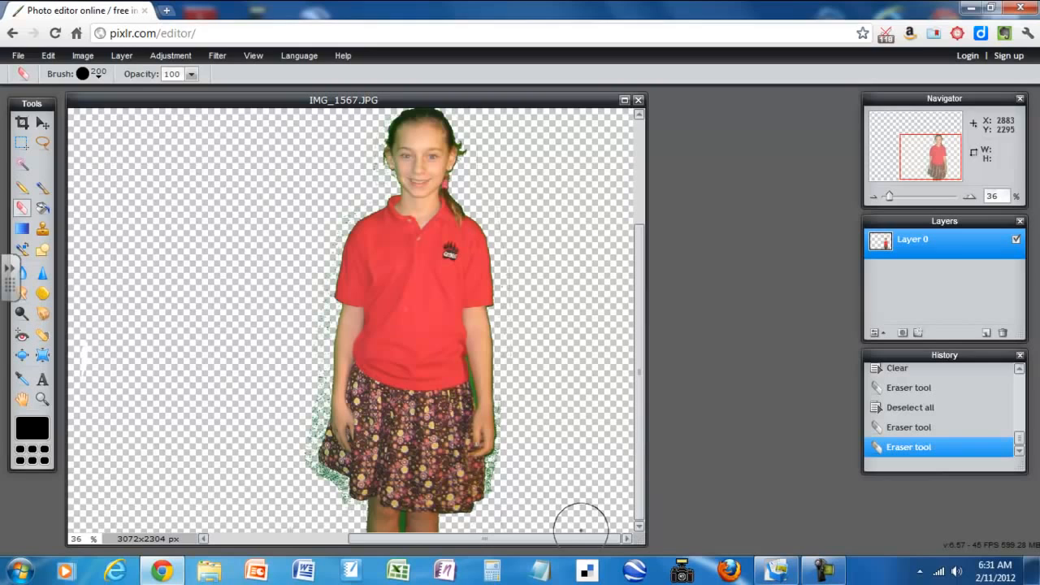
{"action": "left_click", "coordinate": [84, 77]}
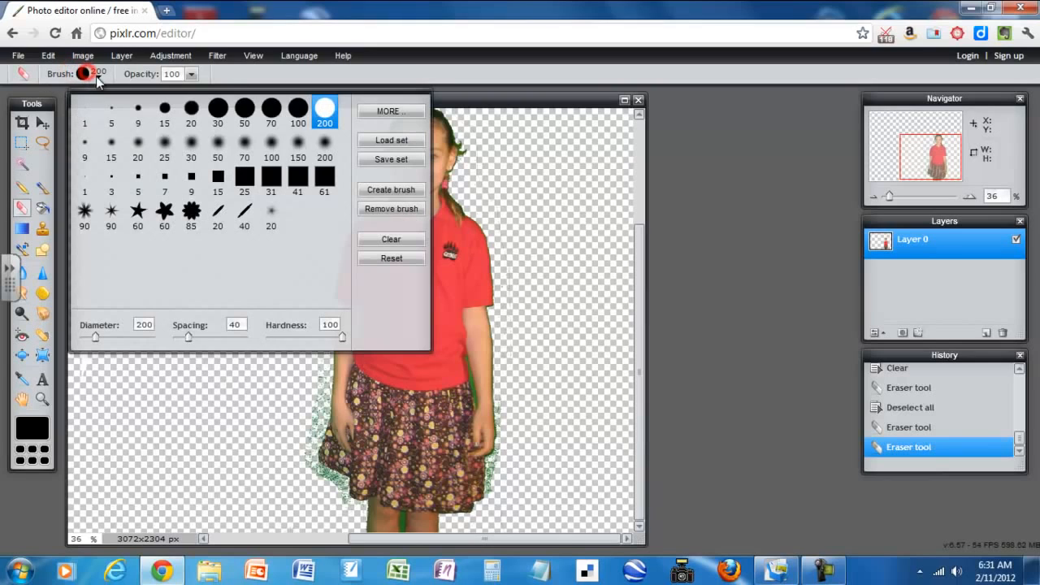
Wand-select and clear the green sliver beside the girl's hip.
{"action": "left_click", "coordinate": [164, 109]}
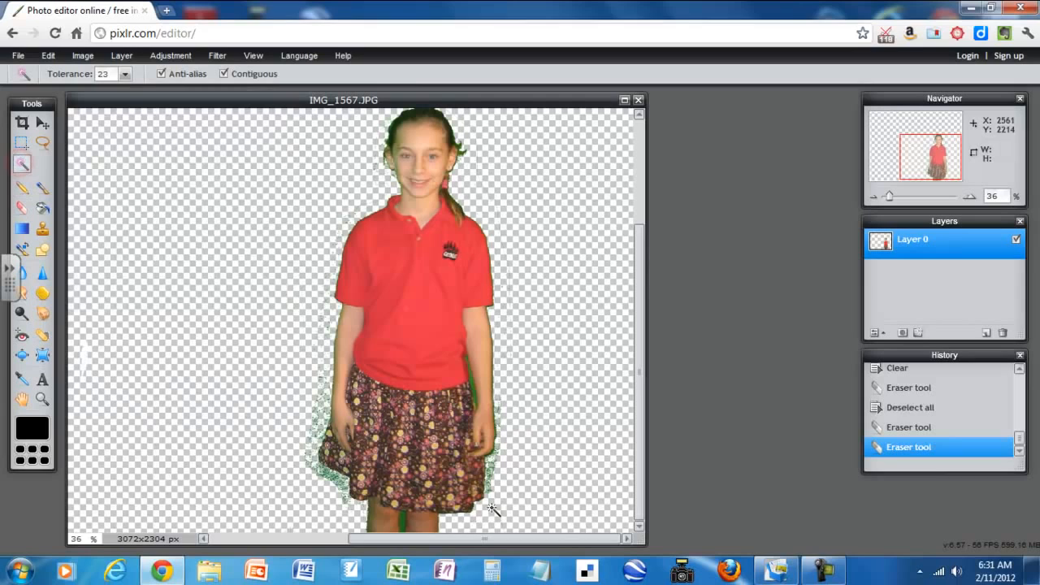
{"action": "left_click", "coordinate": [467, 404]}
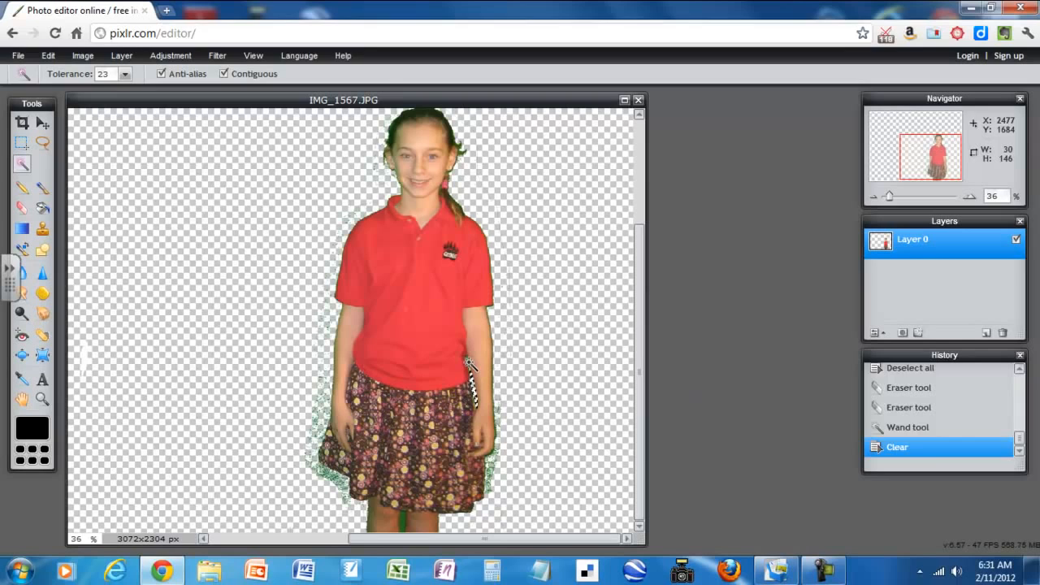
{"action": "left_click", "coordinate": [471, 366]}
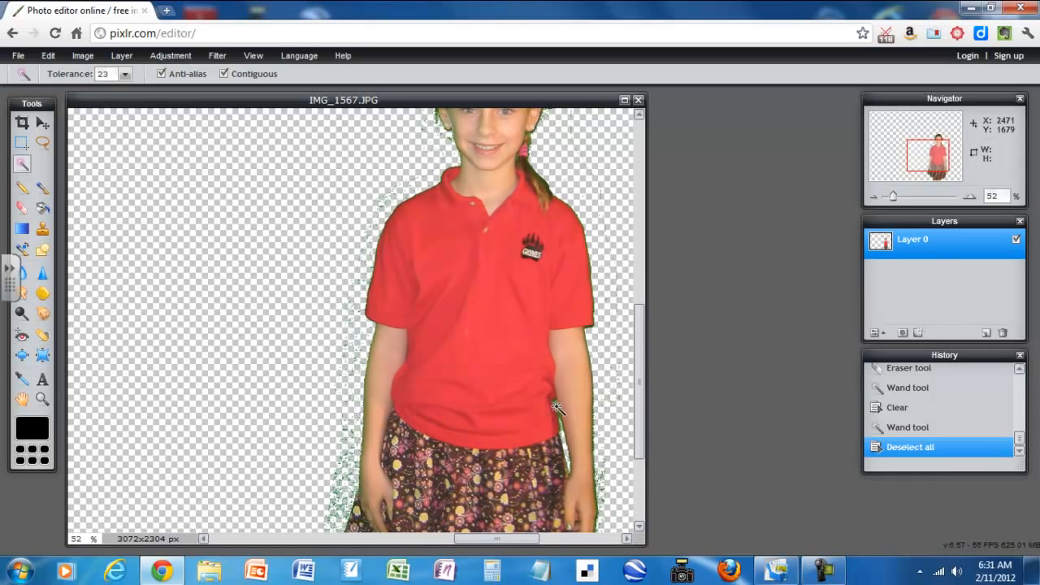
Wand-select and clear the green strip along the skirt's side and between her legs.
{"action": "left_click", "coordinate": [557, 408]}
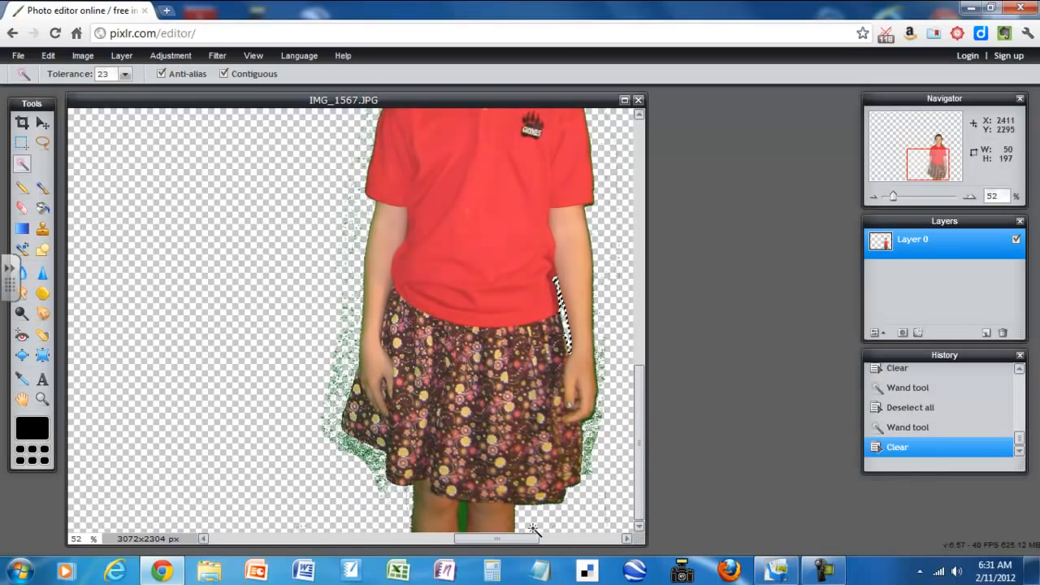
{"action": "left_click", "coordinate": [571, 488]}
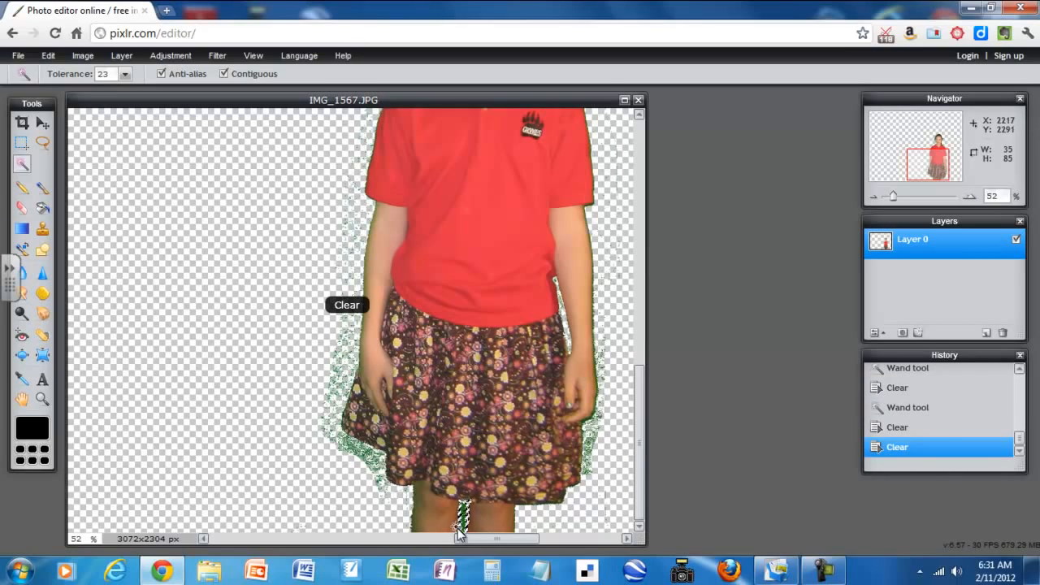
{"action": "left_click", "coordinate": [466, 522]}
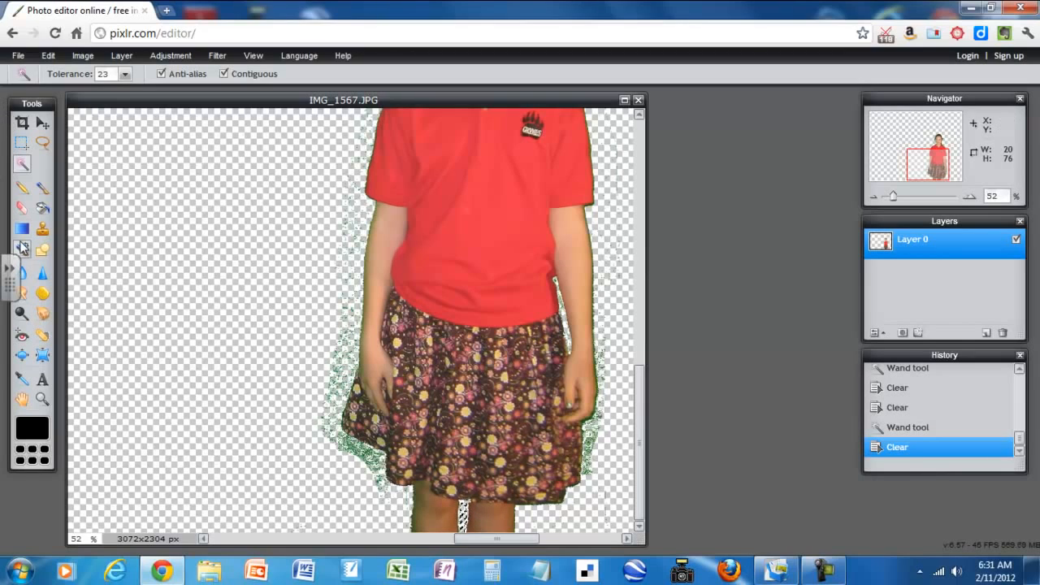
{"action": "mouse_move", "coordinate": [31, 209]}
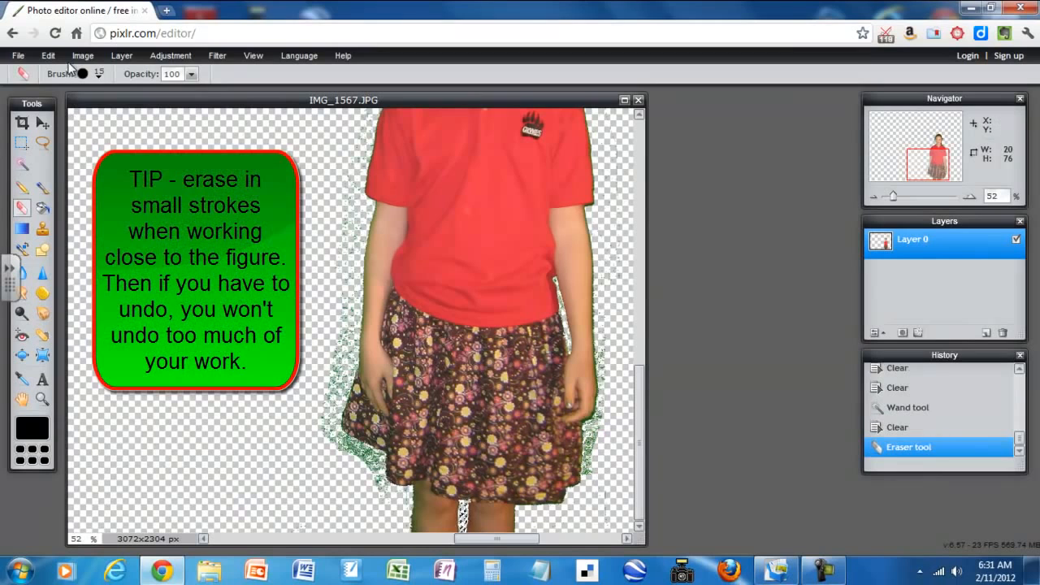
Drop the selection and erase the stray green specks beside the skirt.
{"action": "left_click", "coordinate": [48, 55]}
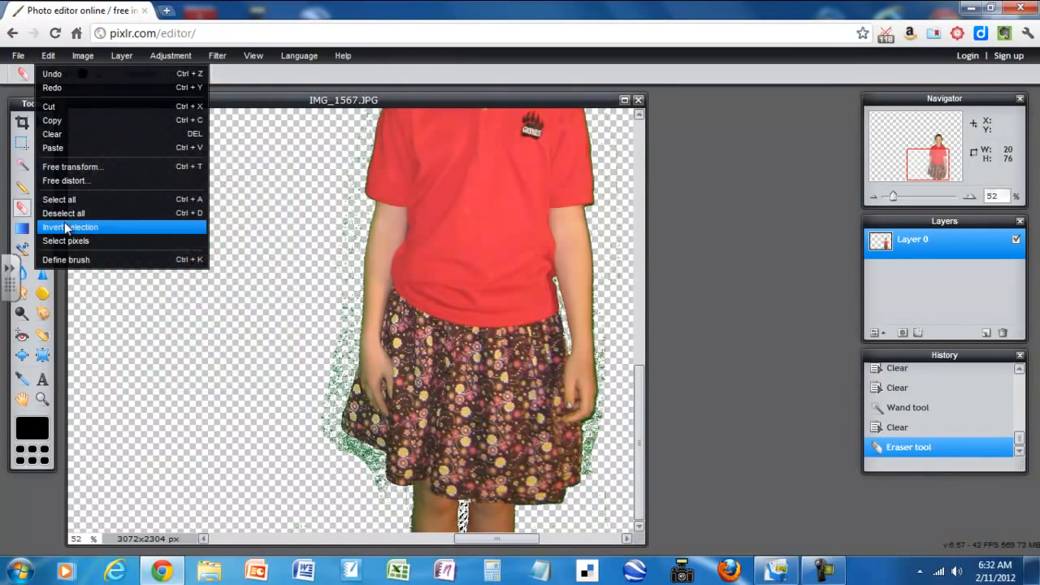
{"action": "mouse_move", "coordinate": [70, 200]}
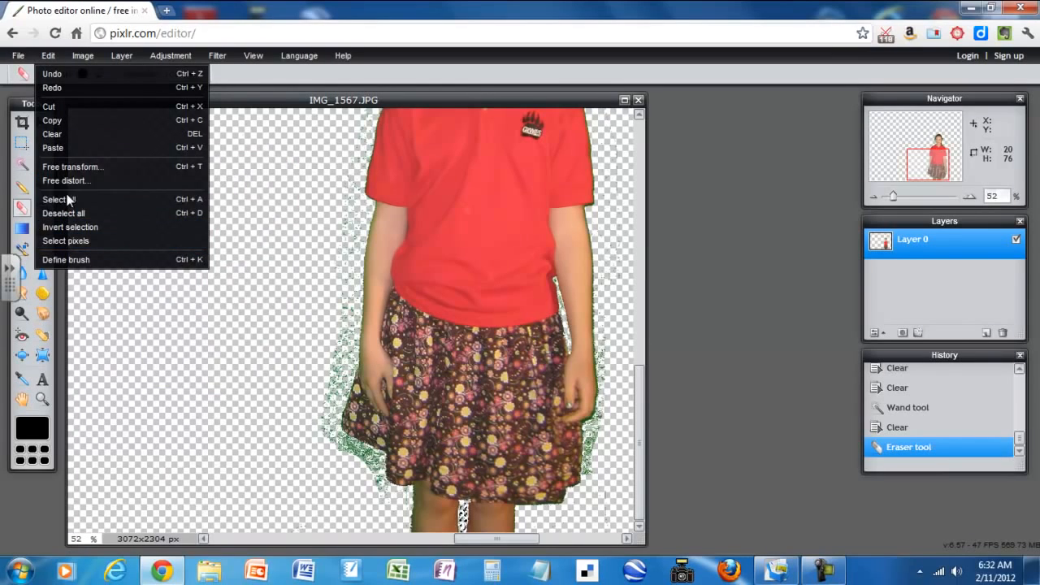
{"action": "left_click", "coordinate": [64, 213]}
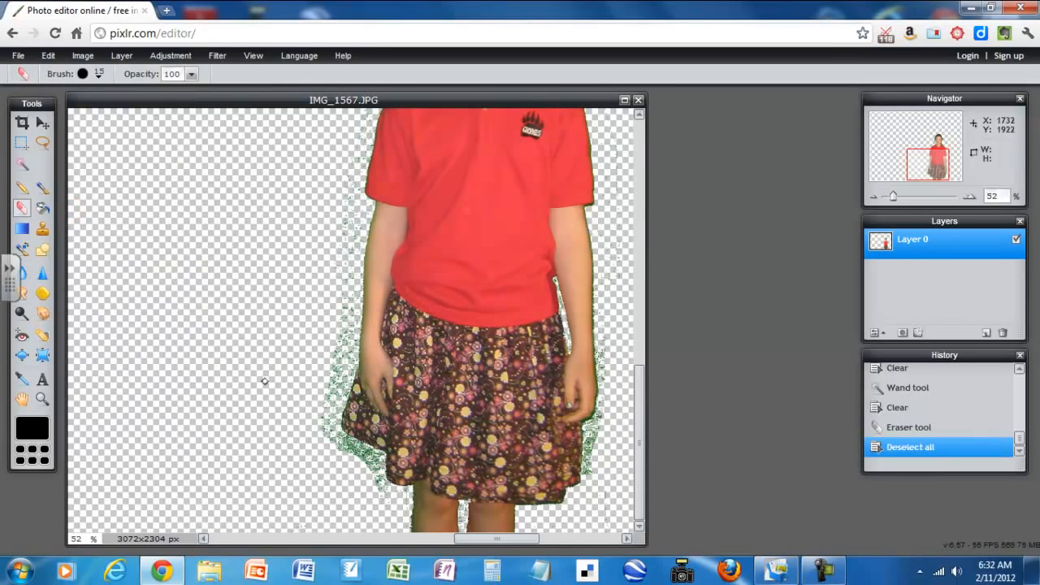
{"action": "mouse_move", "coordinate": [596, 486]}
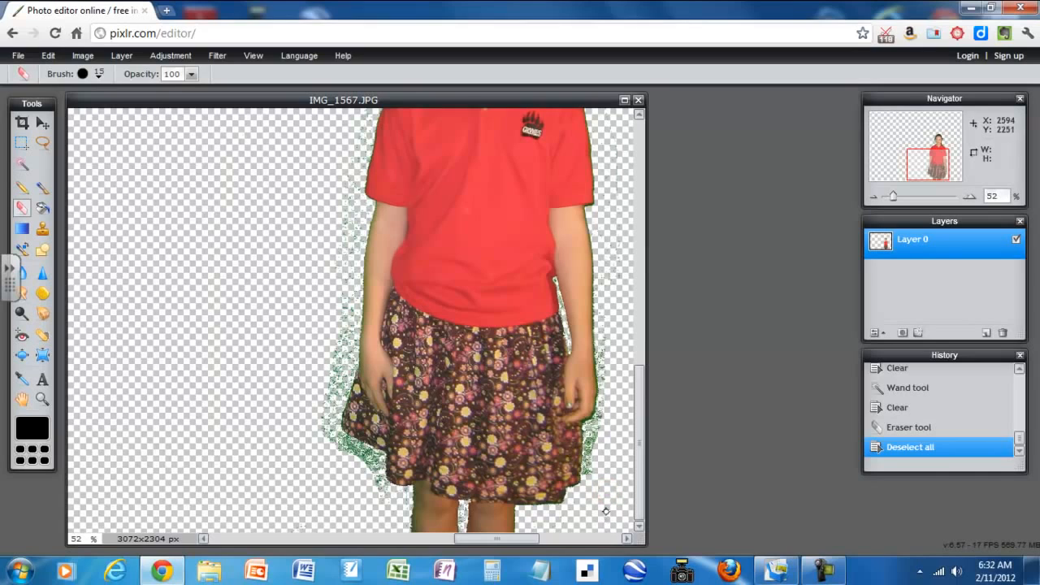
{"action": "left_click", "coordinate": [602, 421]}
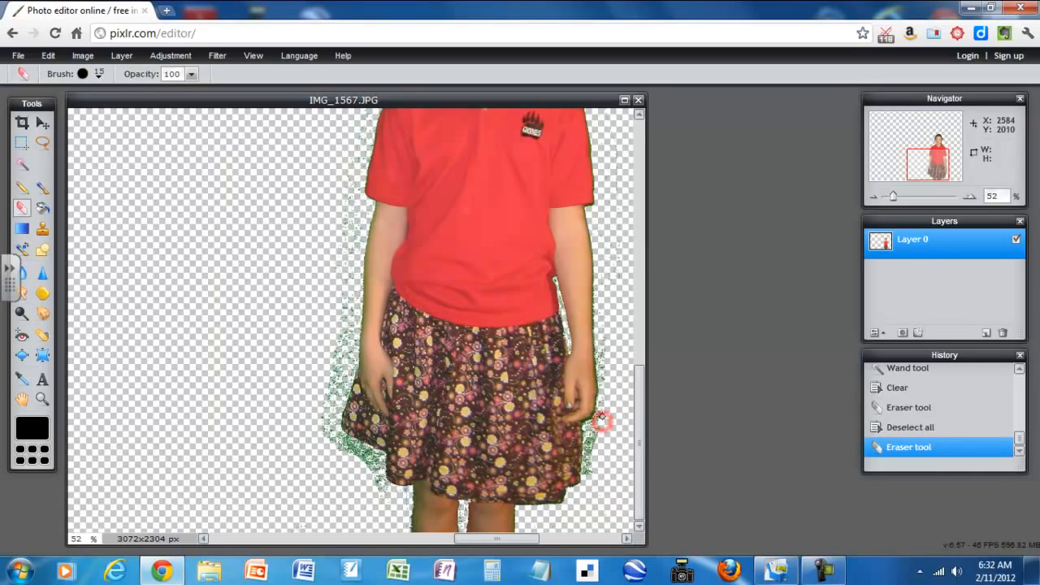
{"action": "left_click", "coordinate": [597, 421]}
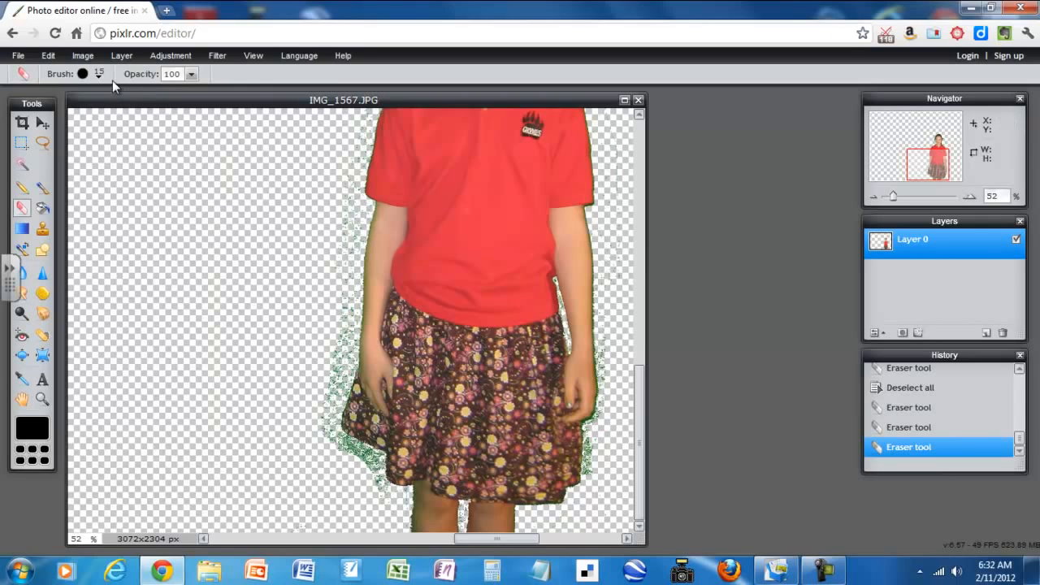
With a larger eraser brush, clean the green fringe from the skirt's sides and lower hem.
{"action": "left_click", "coordinate": [83, 77]}
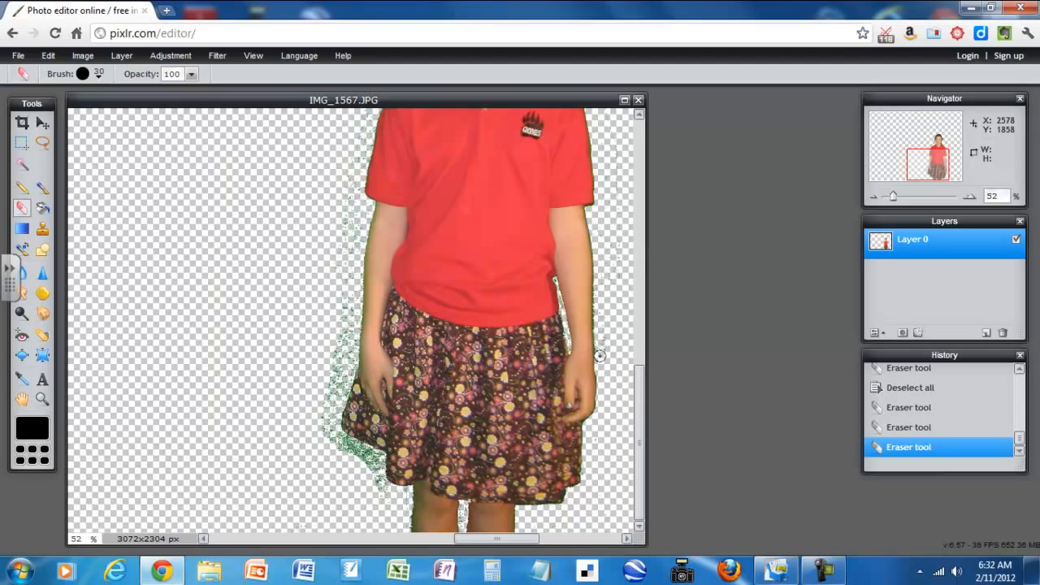
{"action": "left_click", "coordinate": [335, 371]}
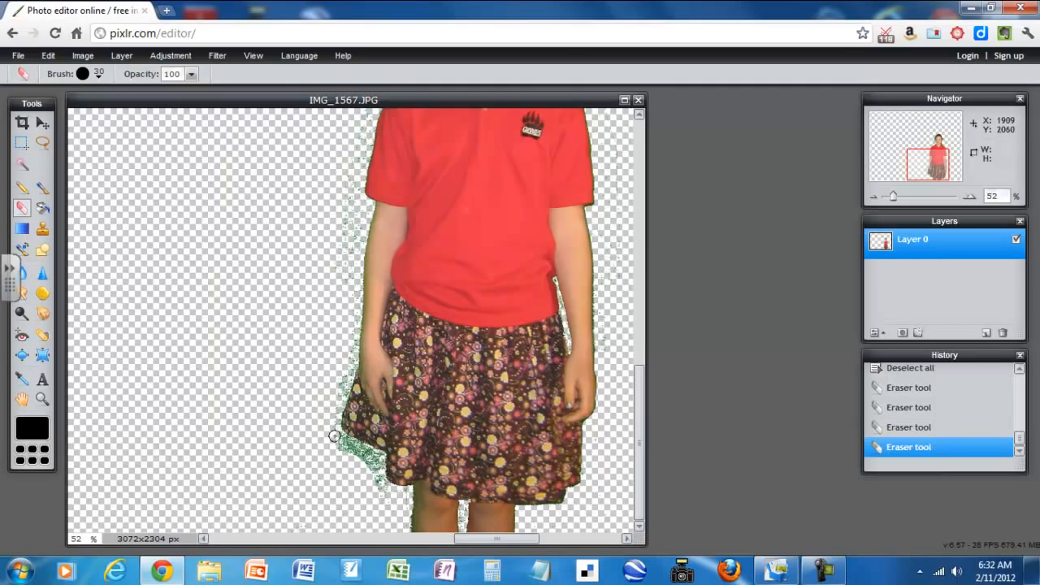
{"action": "left_click_drag", "start_coordinate": [335, 437], "coordinate": [370, 463]}
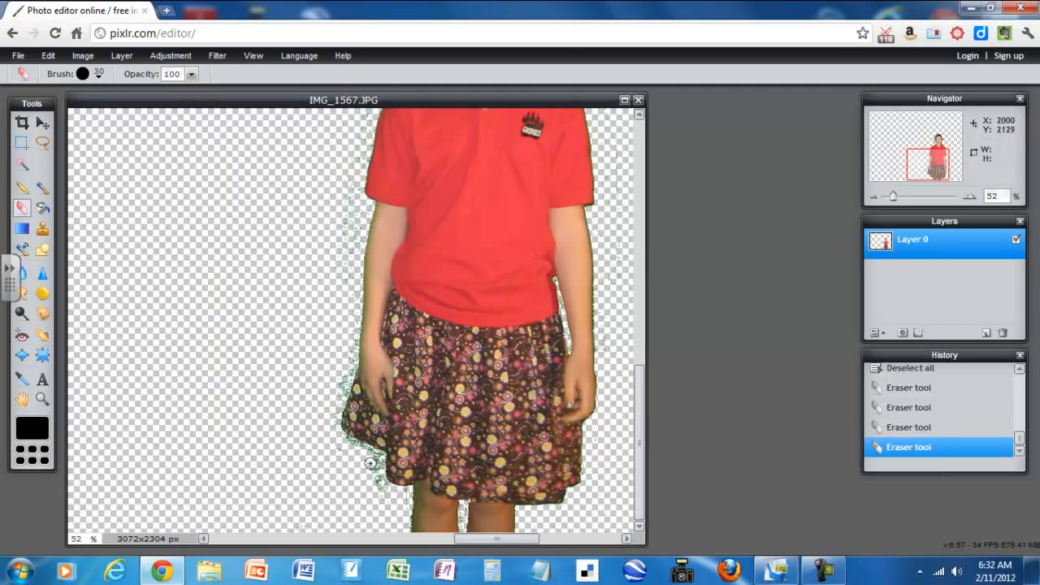
{"action": "left_click_drag", "start_coordinate": [371, 463], "coordinate": [376, 489]}
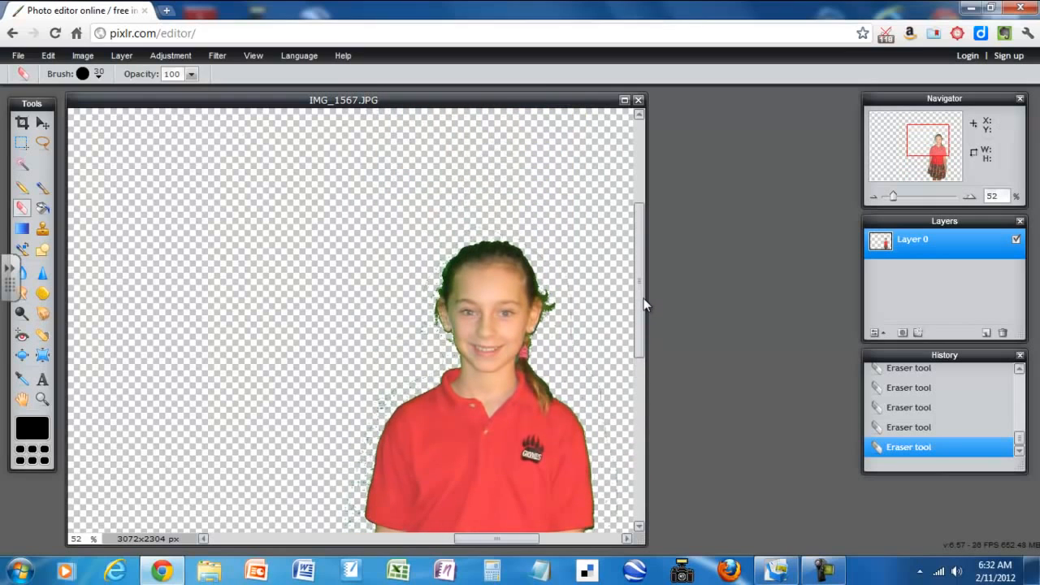
{"action": "mouse_move", "coordinate": [253, 231]}
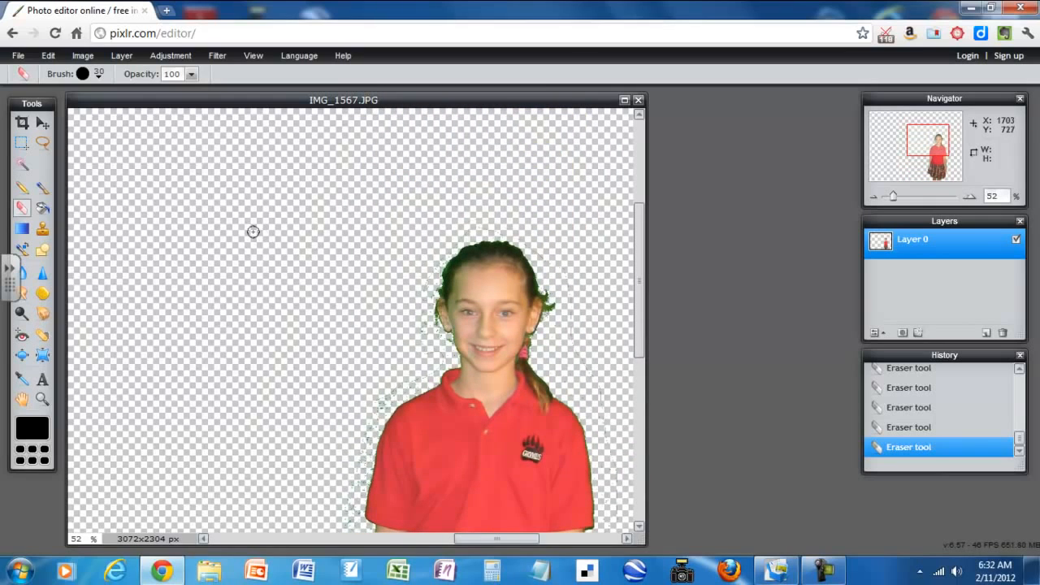
{"action": "mouse_move", "coordinate": [263, 236]}
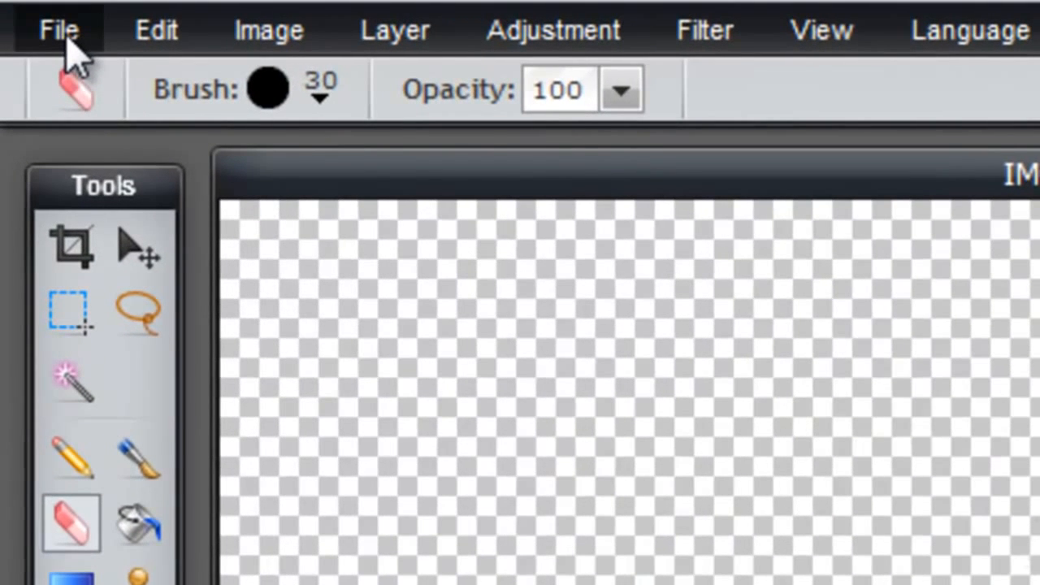
Start File > Save and name the image 'girl transparent'.
{"action": "left_click", "coordinate": [57, 30]}
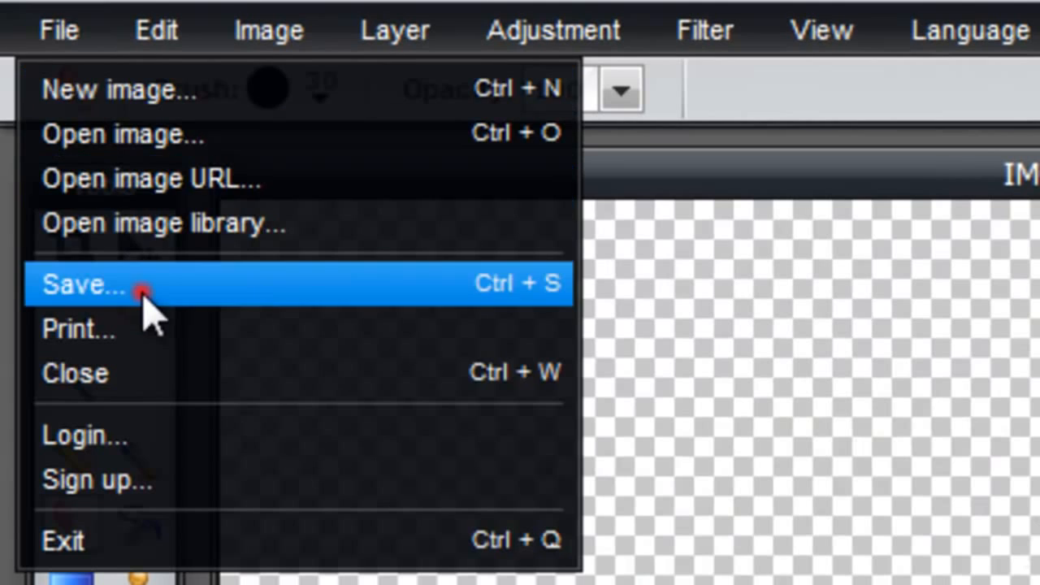
{"action": "left_click", "coordinate": [84, 283]}
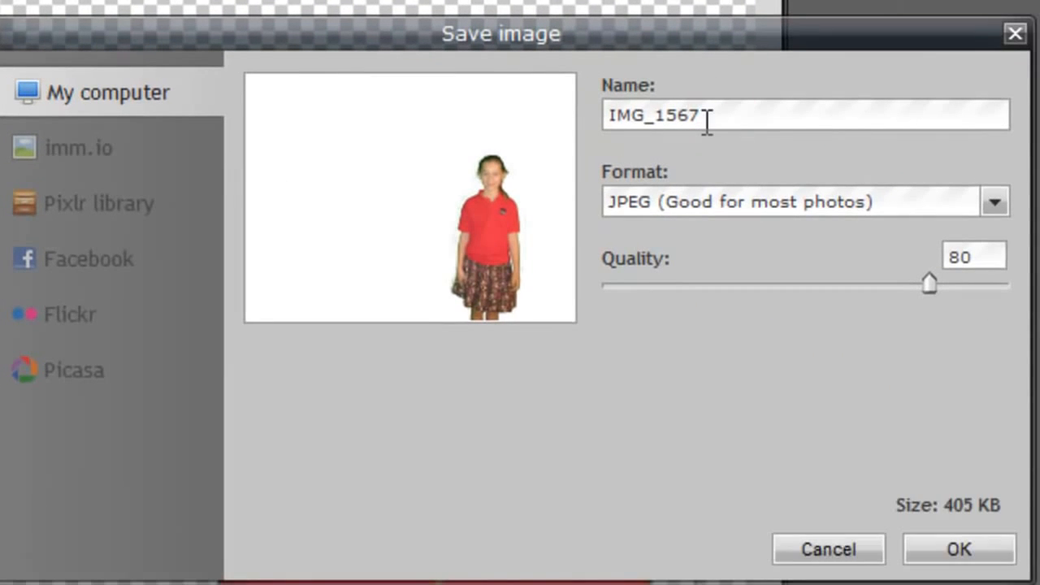
{"action": "key", "text": "BackSpace"}
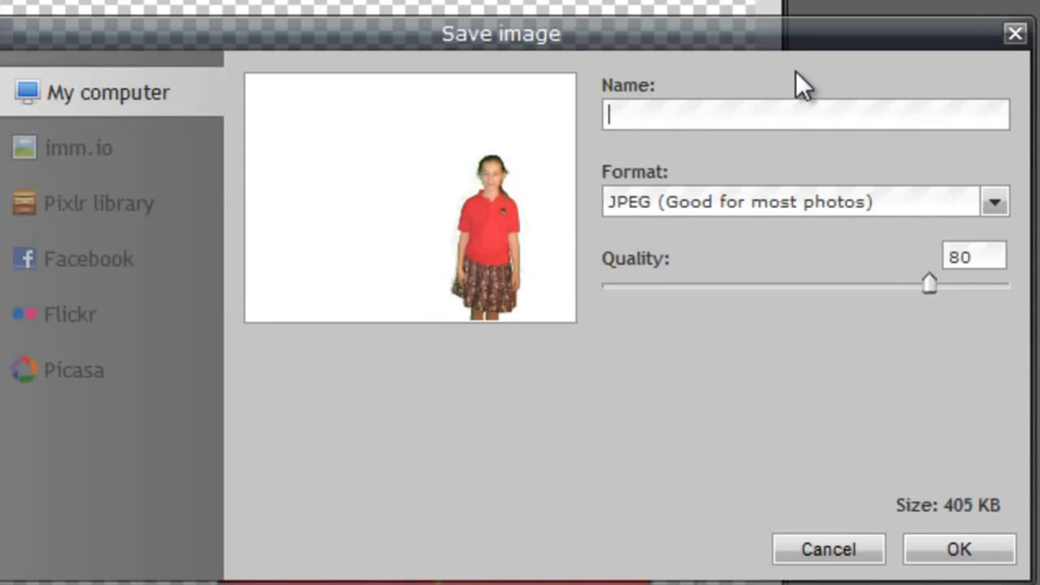
{"action": "type", "text": "gri"}
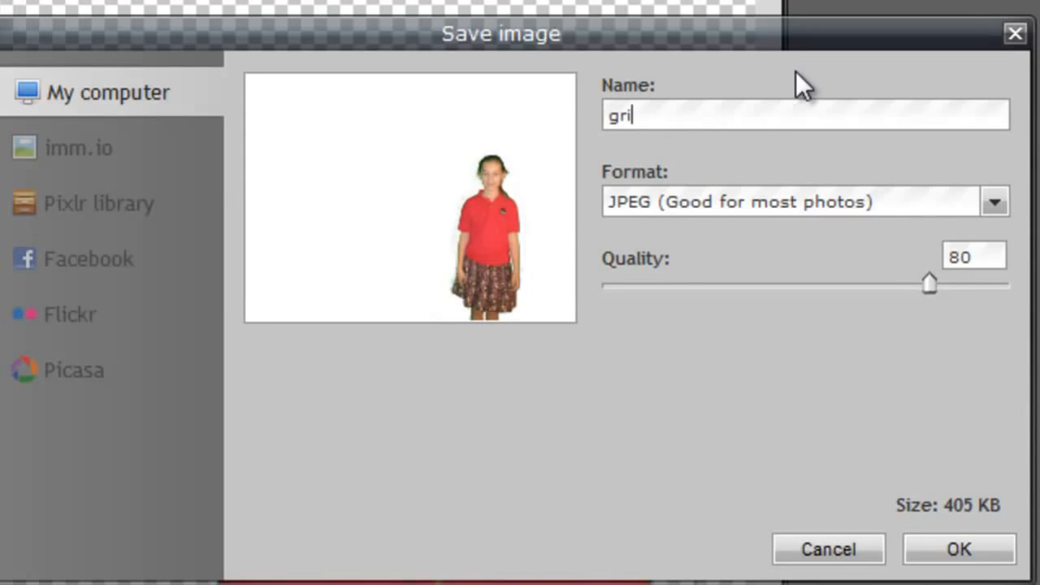
{"action": "type", "text": "girl x"}
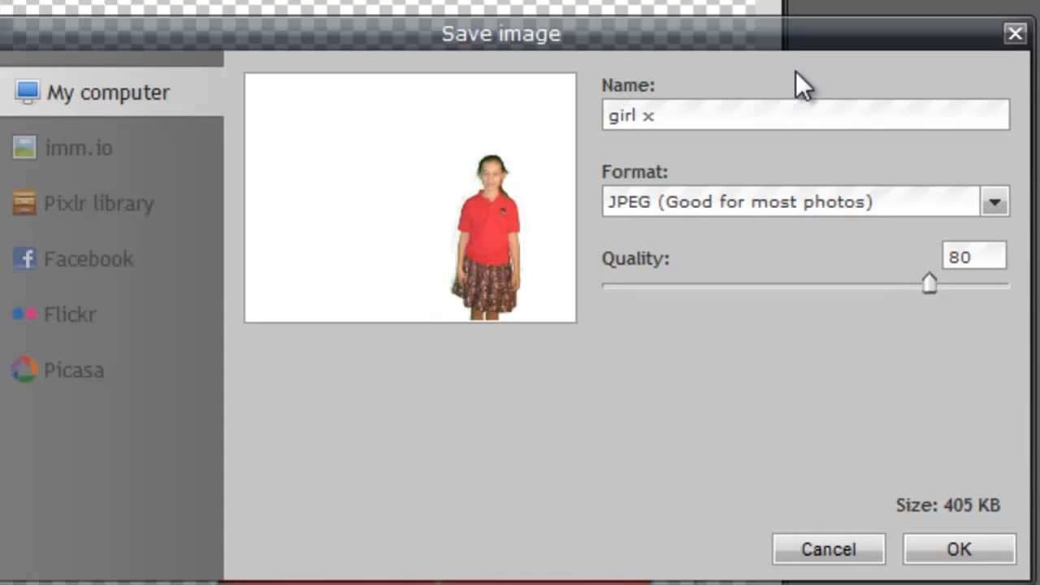
{"action": "type", "text": "transpar"}
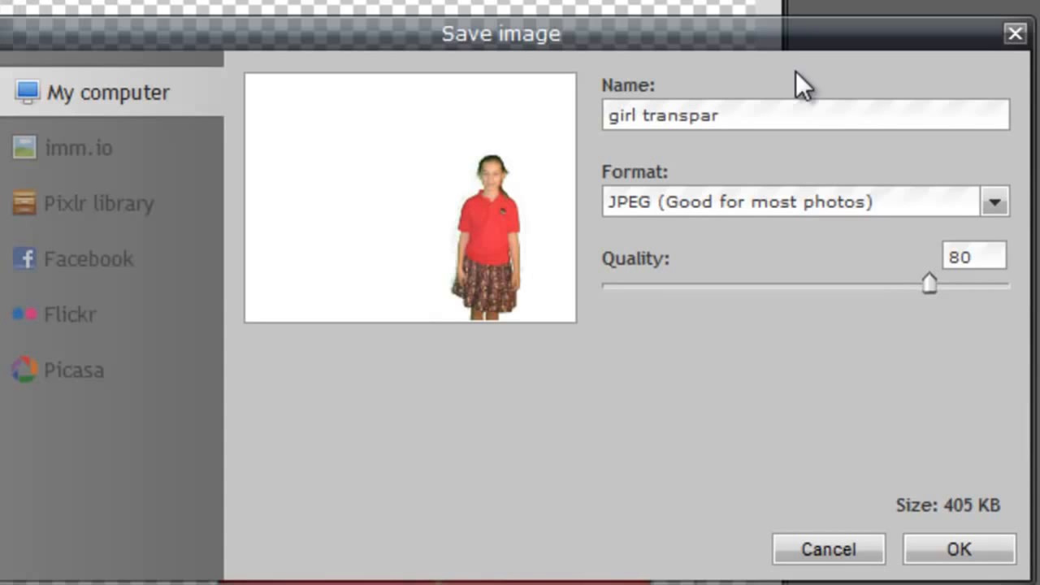
{"action": "type", "text": "ent"}
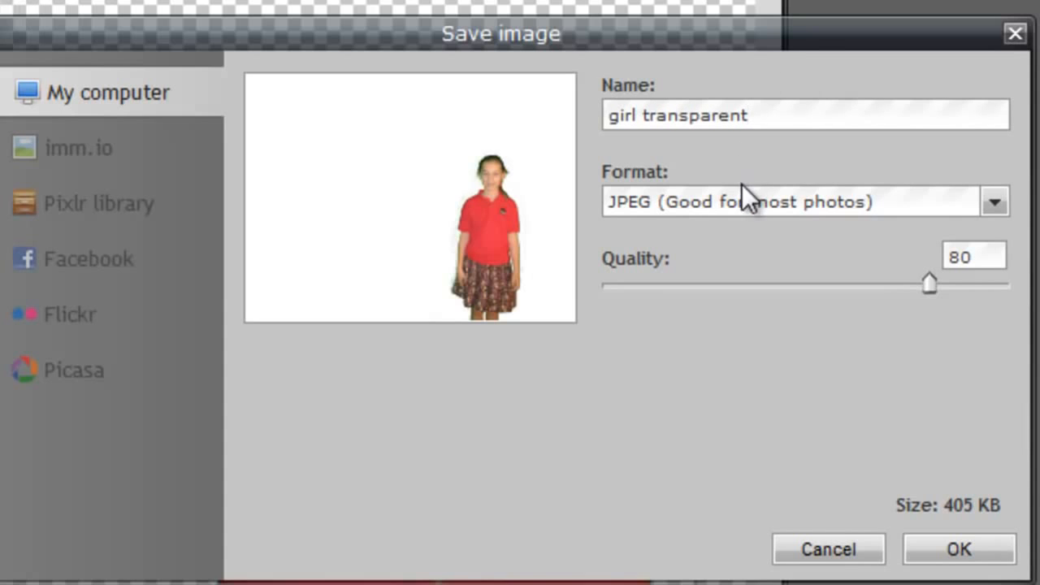
Choose PNG (Transparent, full quality) as the format and confirm, handing off to the system save window.
{"action": "left_click", "coordinate": [996, 202]}
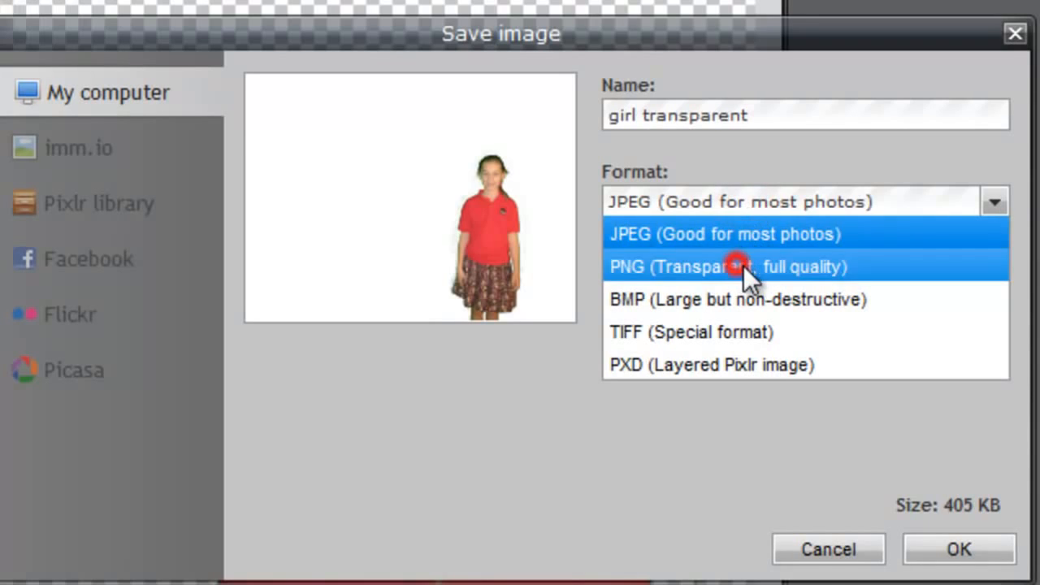
{"action": "left_click", "coordinate": [741, 267]}
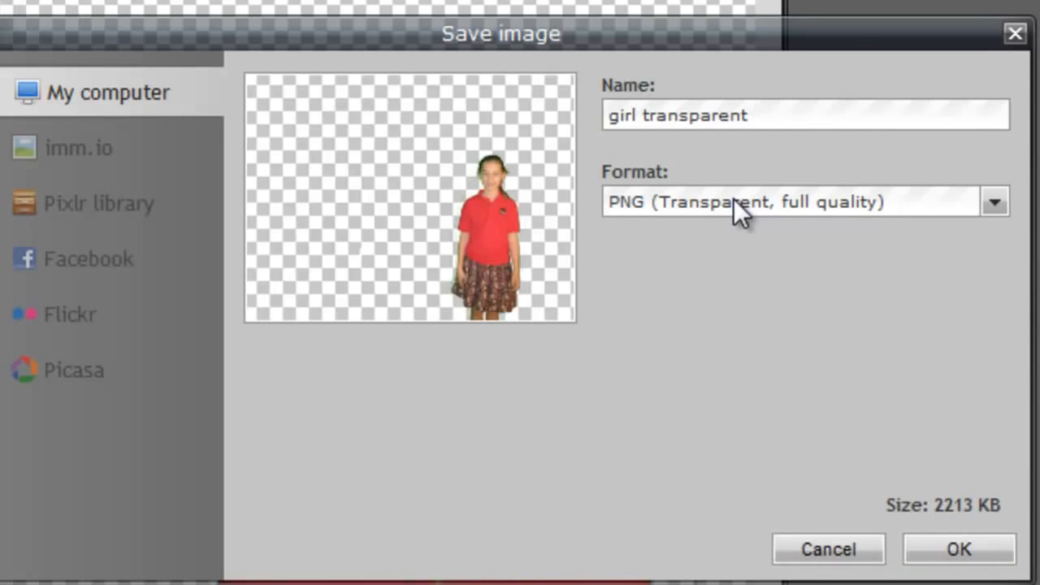
{"action": "mouse_move", "coordinate": [397, 127]}
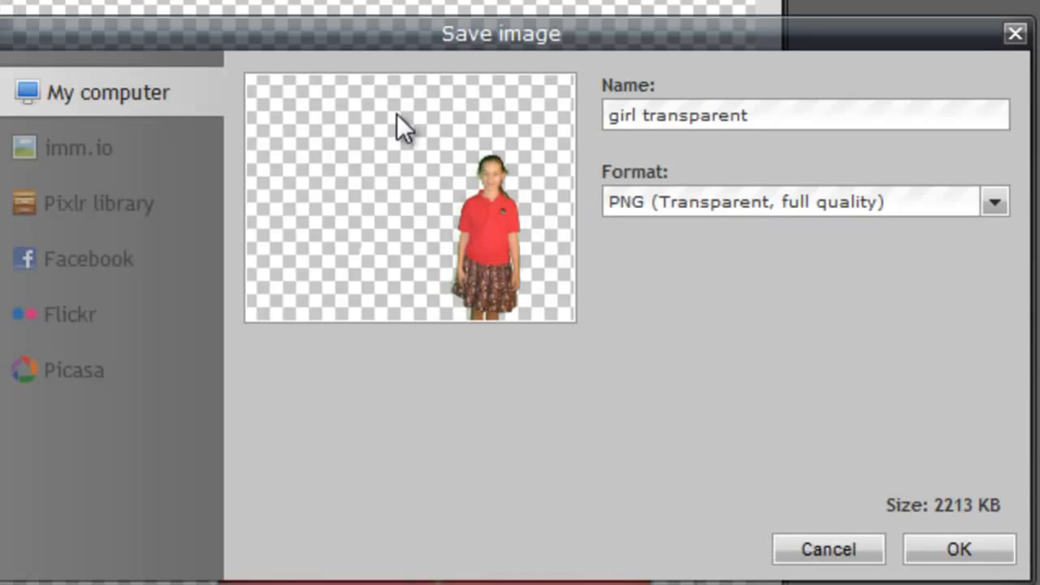
{"action": "mouse_move", "coordinate": [391, 161]}
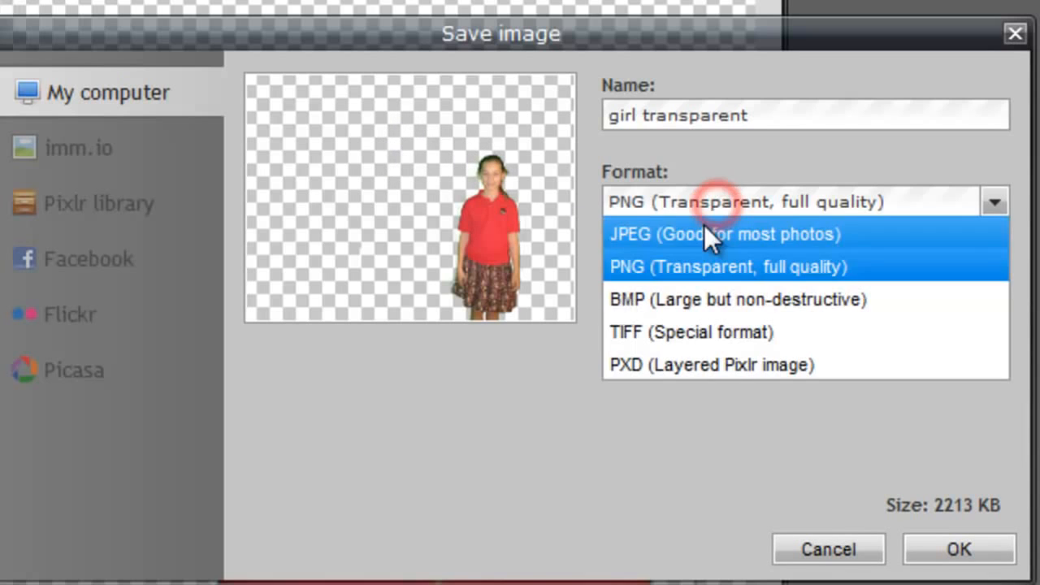
{"action": "left_click", "coordinate": [708, 235]}
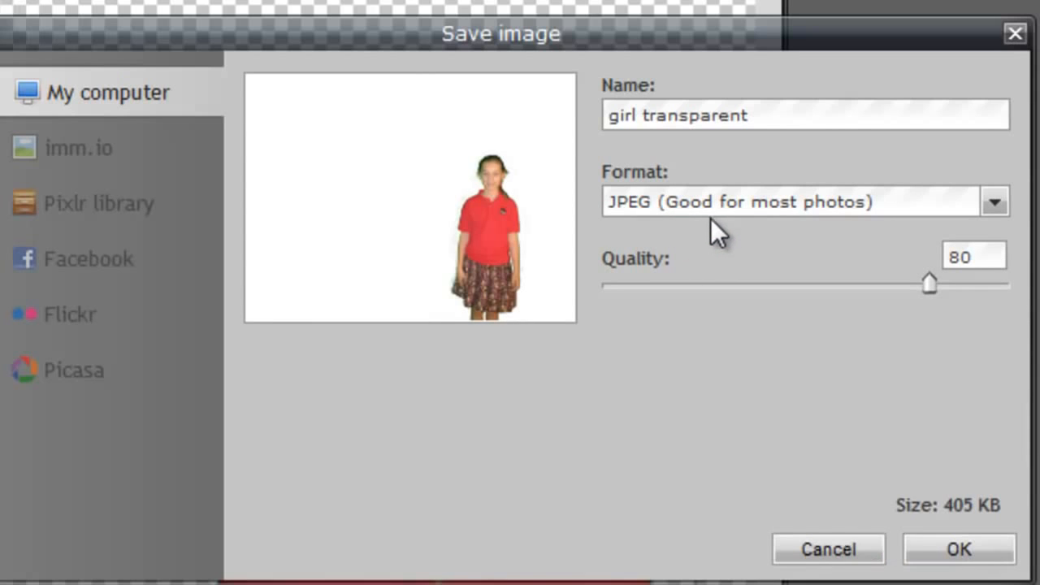
{"action": "mouse_move", "coordinate": [429, 210]}
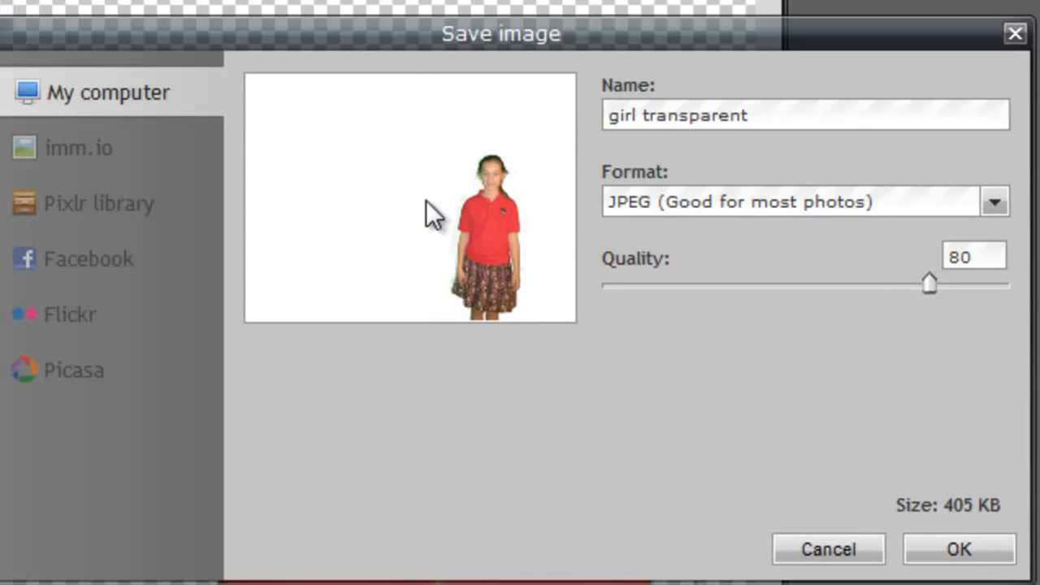
{"action": "mouse_move", "coordinate": [728, 232]}
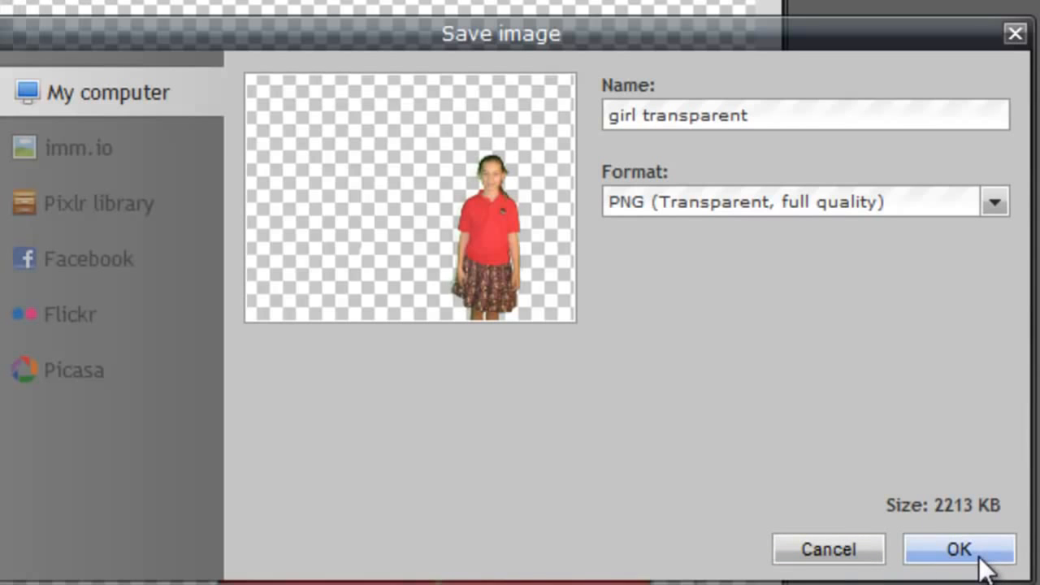
{"action": "left_click", "coordinate": [959, 550]}
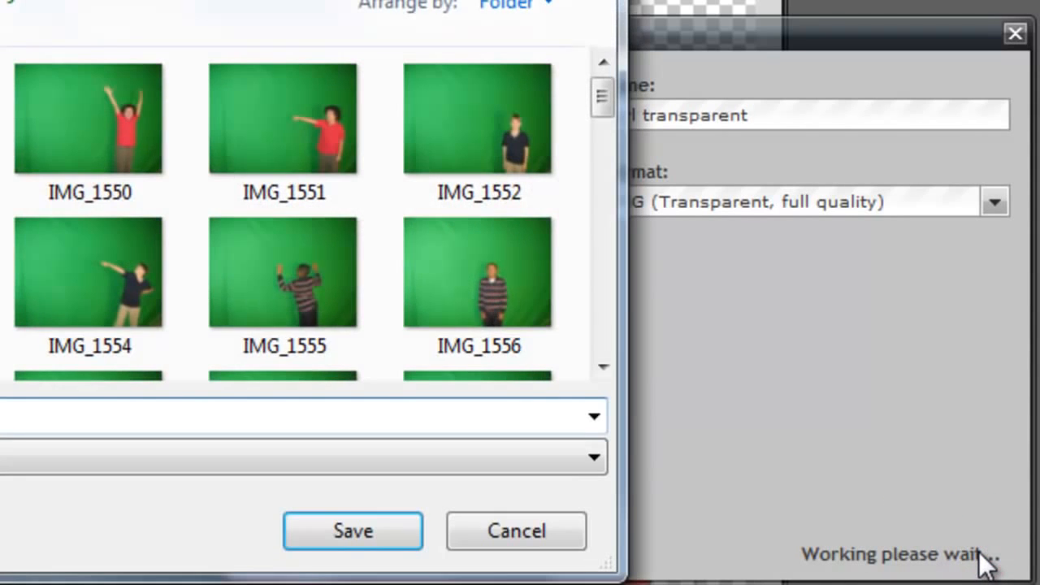